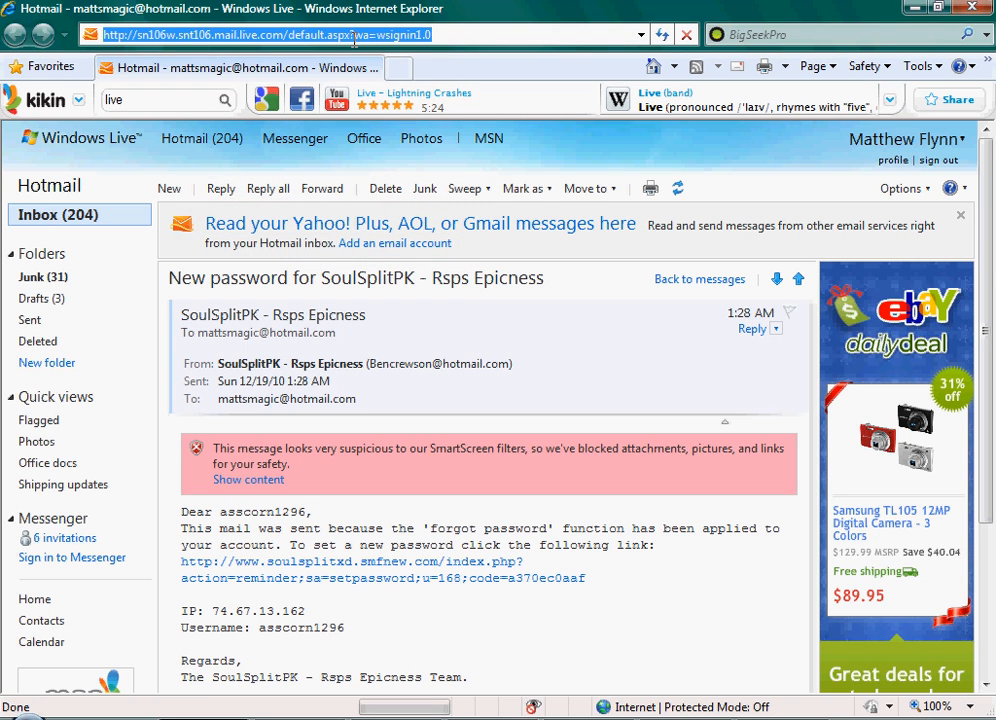
Go to google.com and search for CamStudio to reach camstudio.org.
text(http://google.com/)
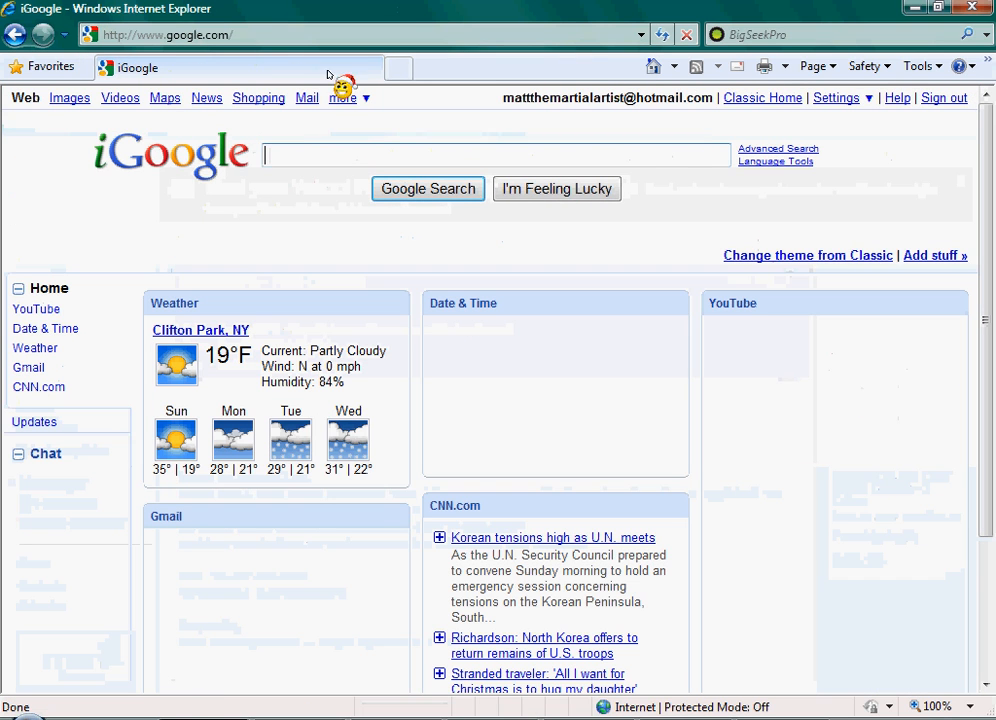
text(camstudio.org/)
click(842, 34)
text(cam studio free download)
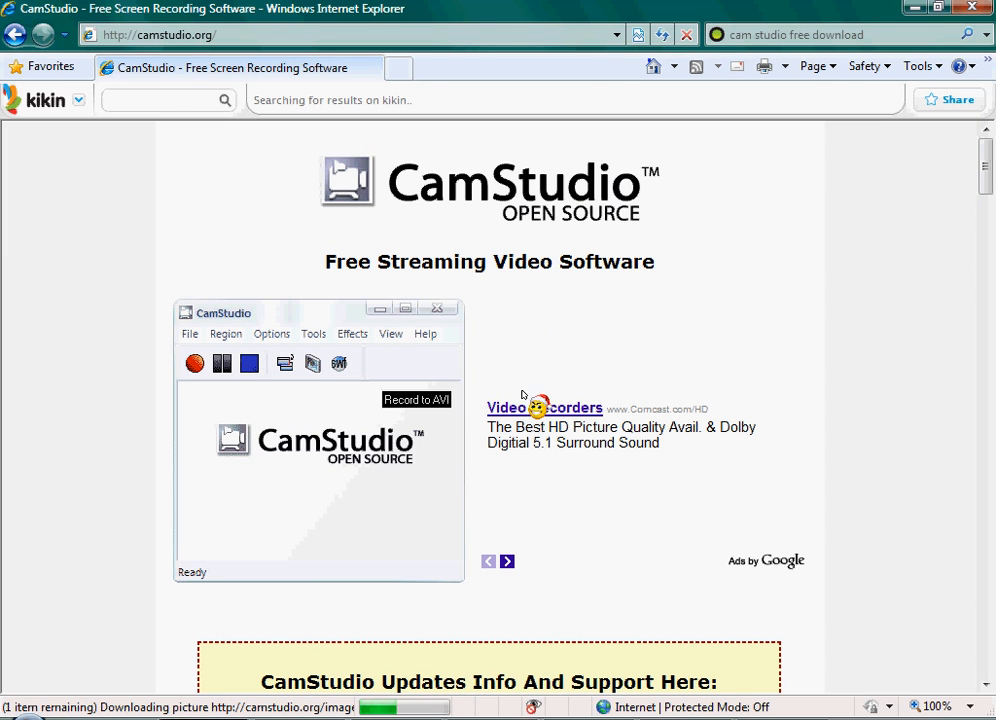
Scroll the camstudio.org page down to the Download Links section listing the 2.0 and 2.6 installers.
scroll(down, 3)
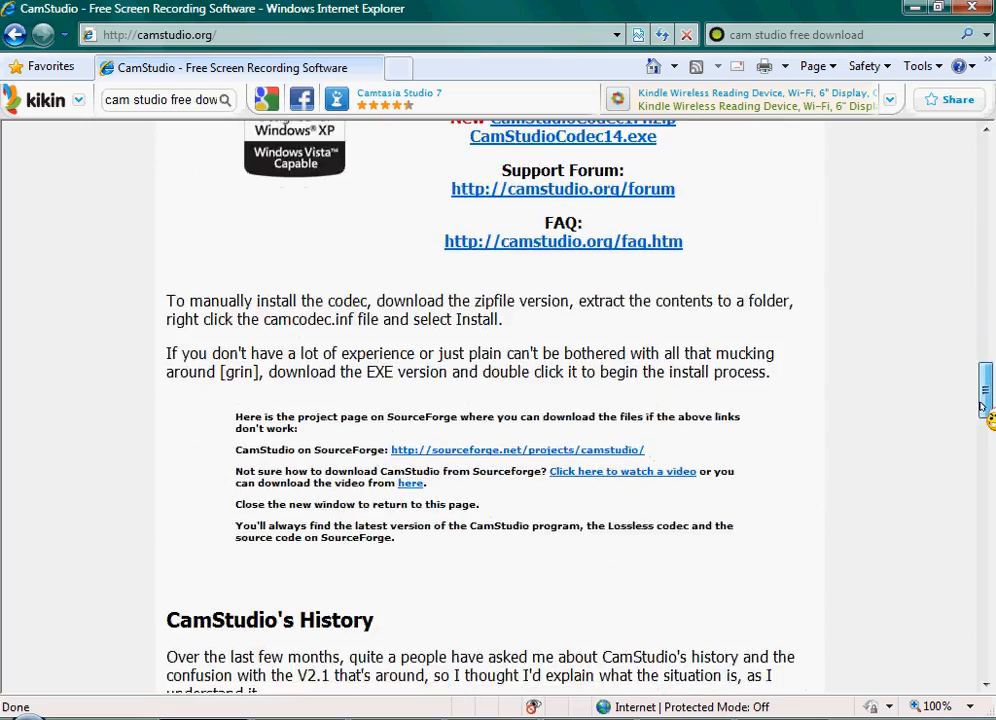
scroll(up, 3)
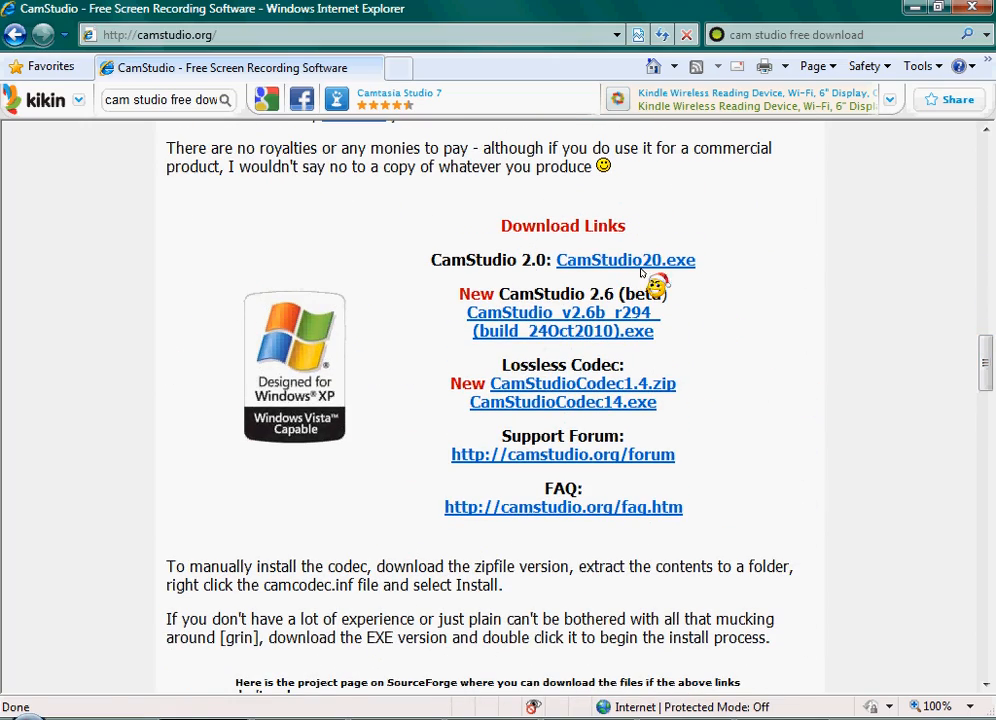
mouse_move(576, 264)
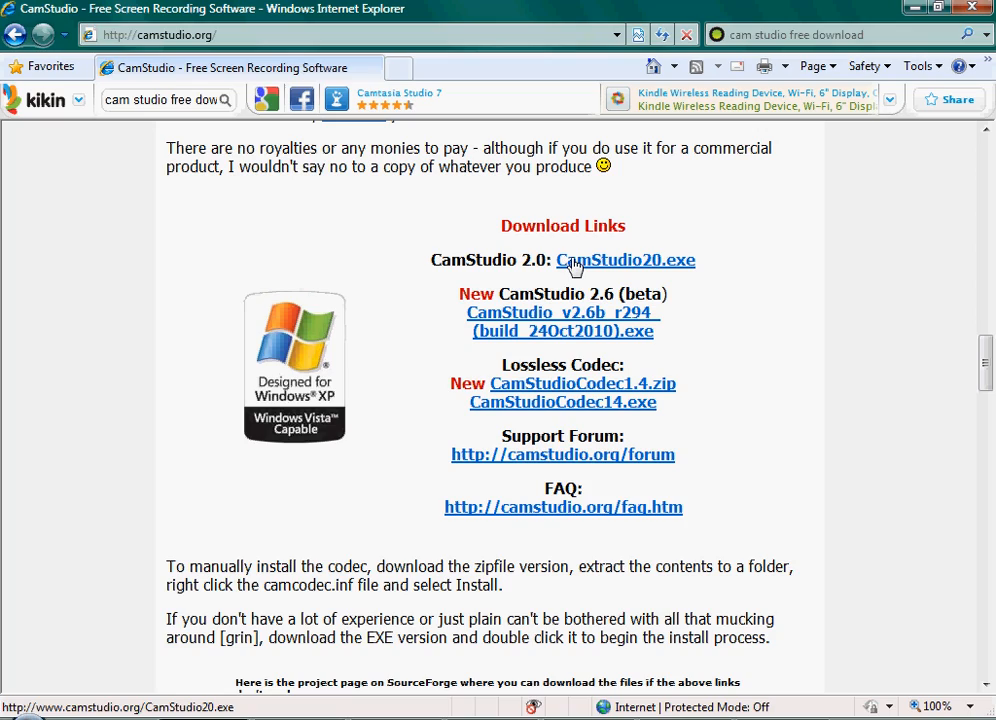
scroll(down, 3)
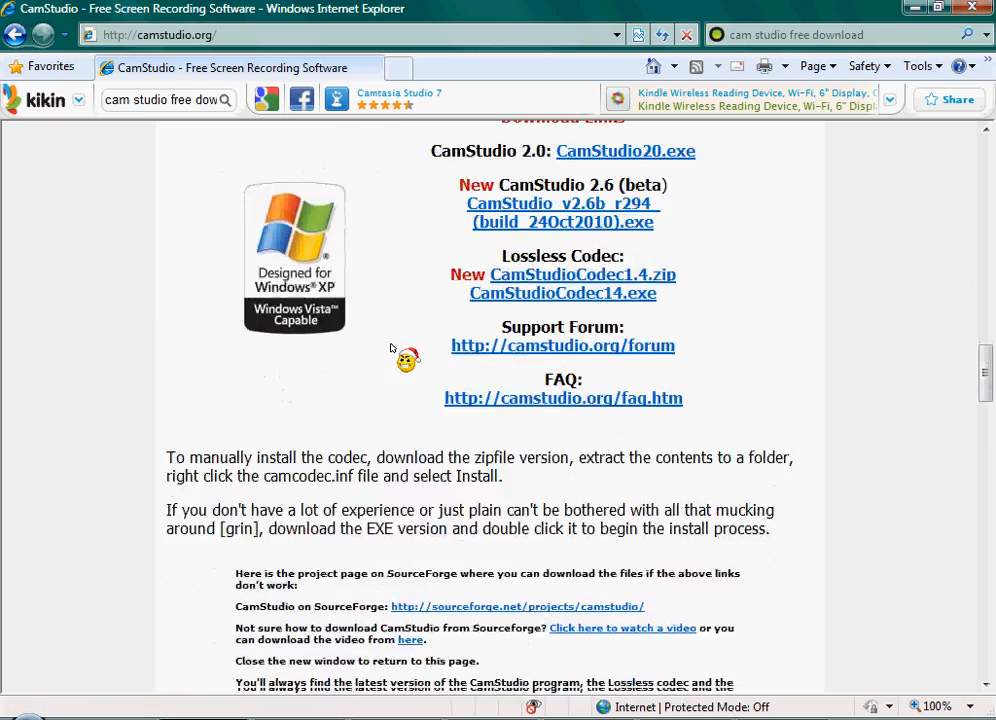
scroll(down, 3)
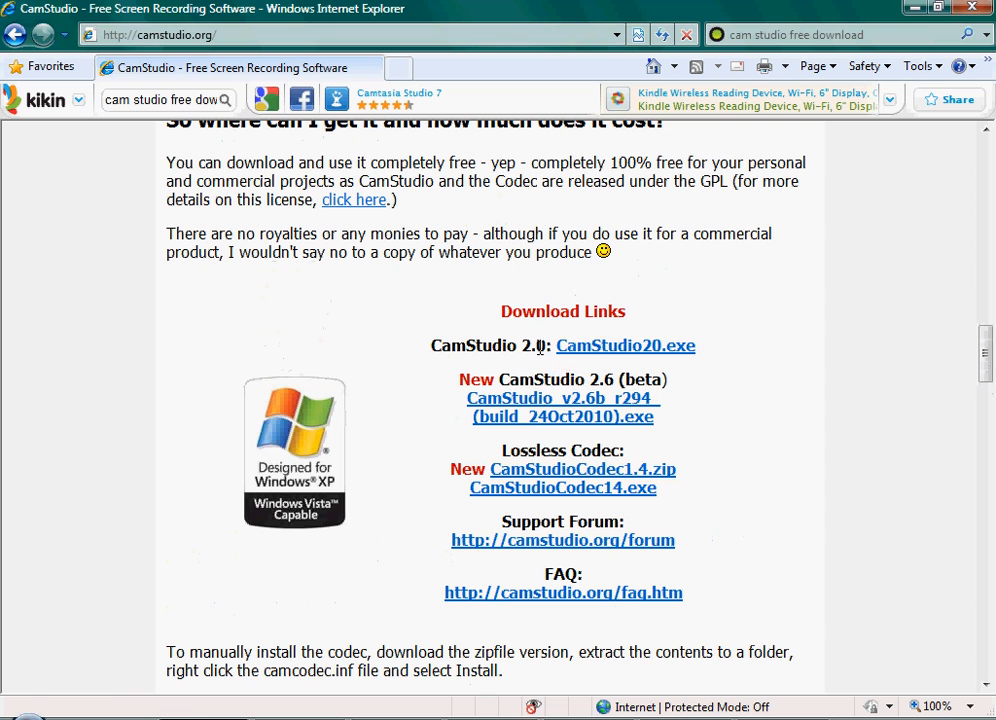
Download CamStudio20.exe and run the installer past the security warning.
click(624, 344)
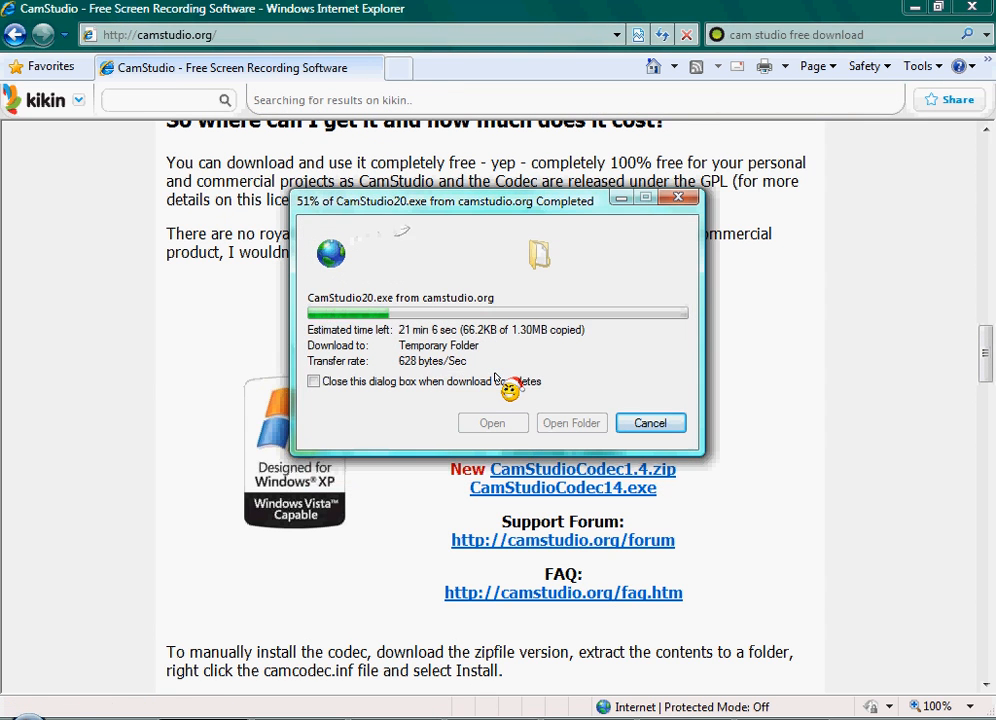
click(492, 422)
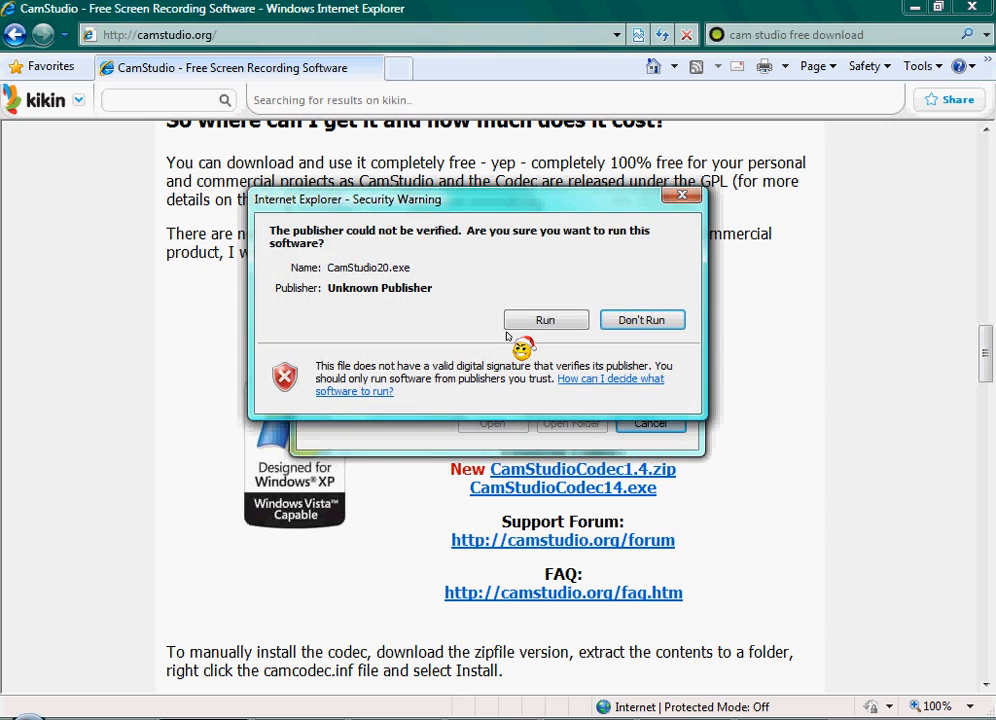
click(642, 320)
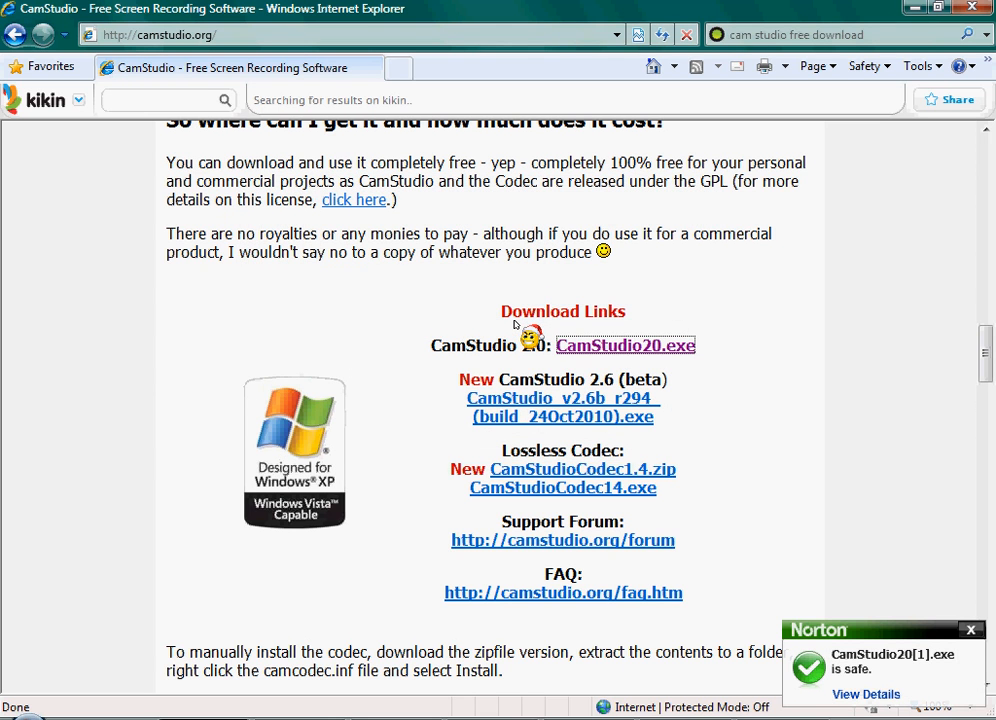
click(624, 344)
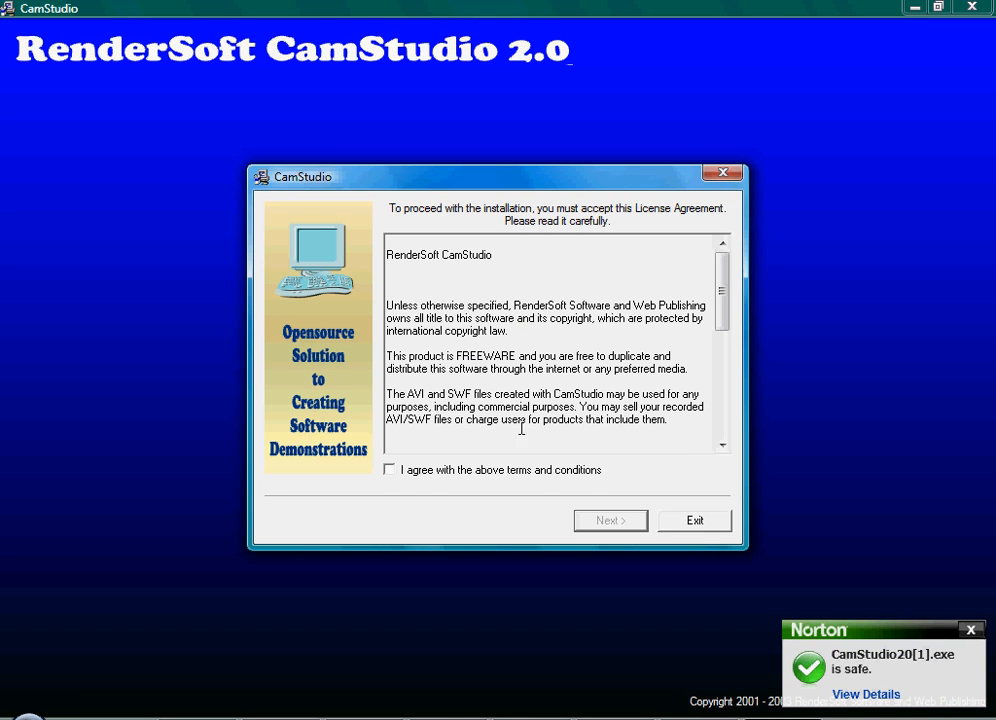
Accept the license terms, complete the CamStudio 2.0 installation and close the finished setup.
click(388, 470)
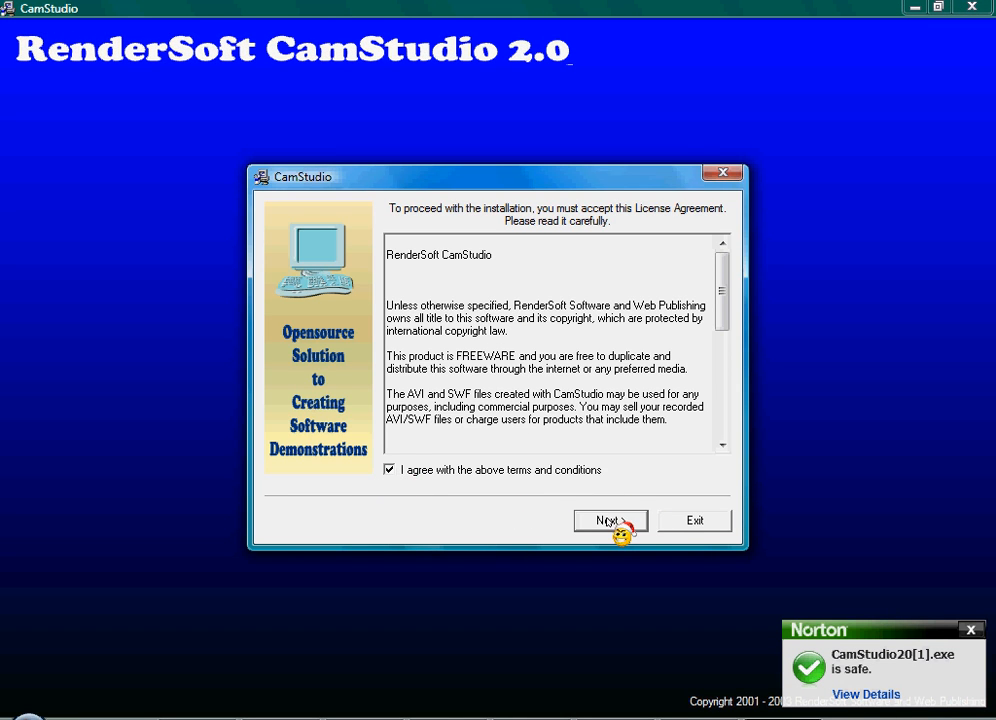
click(610, 520)
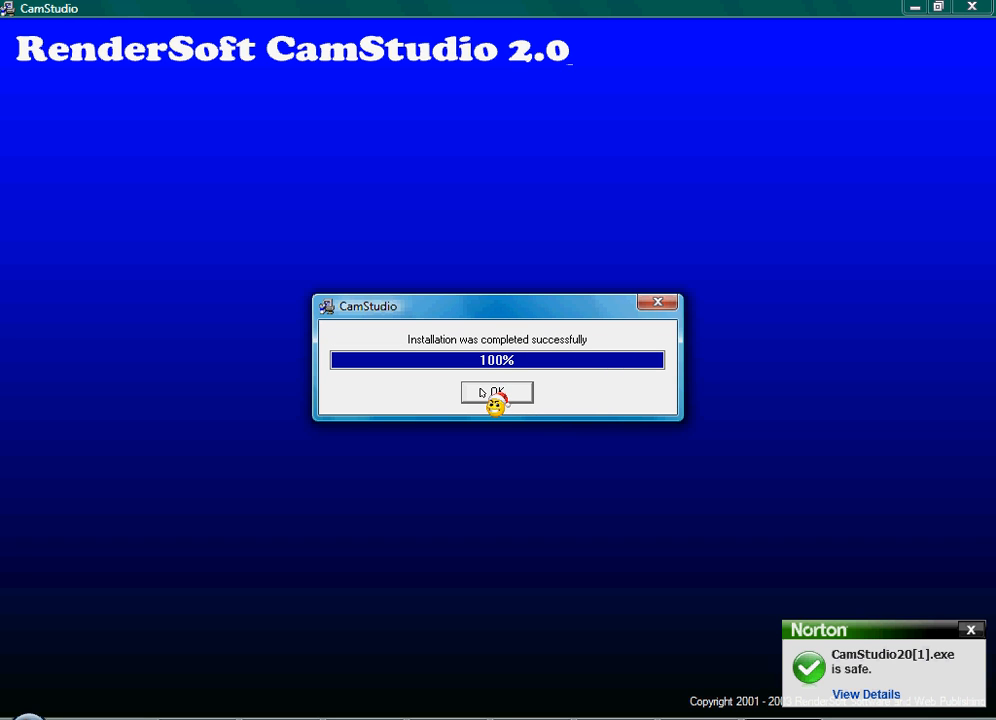
click(496, 390)
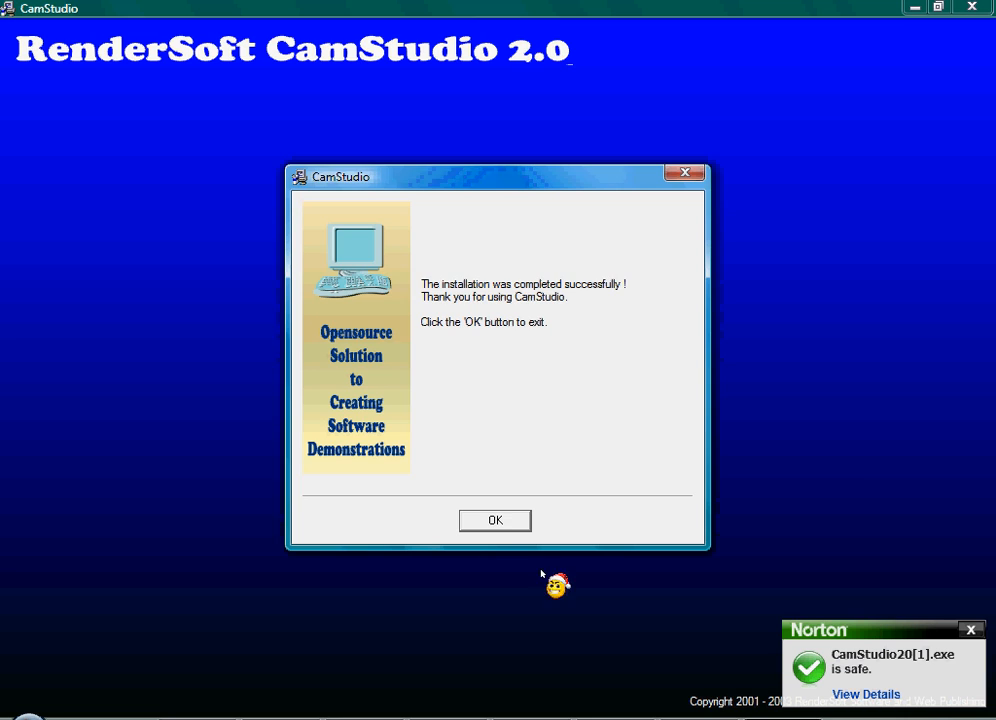
click(494, 520)
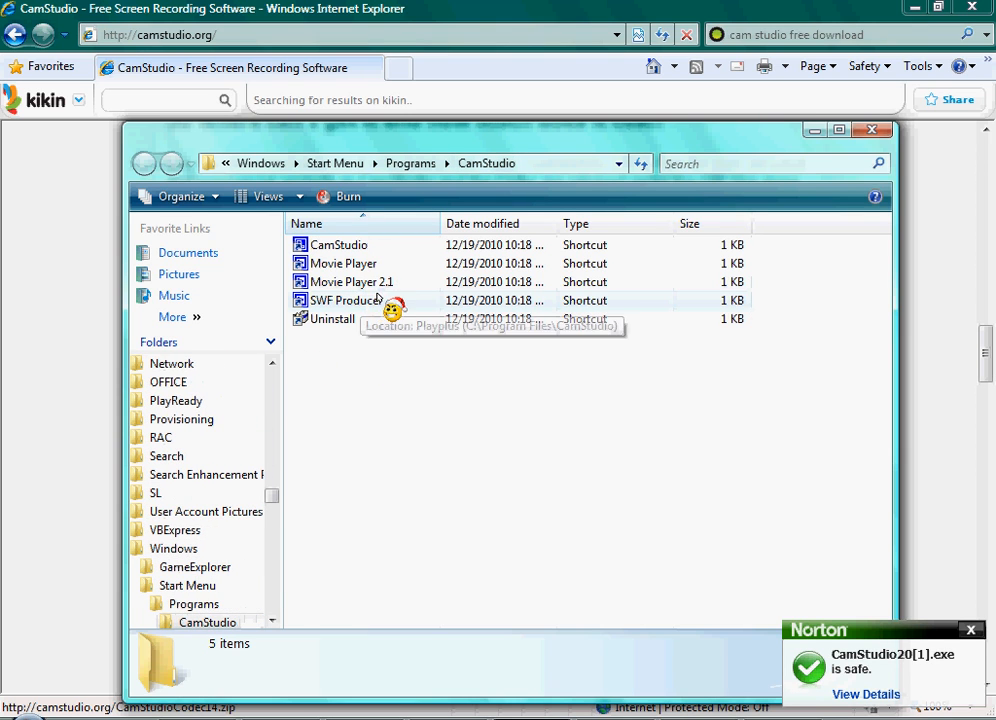
mouse_move(350, 264)
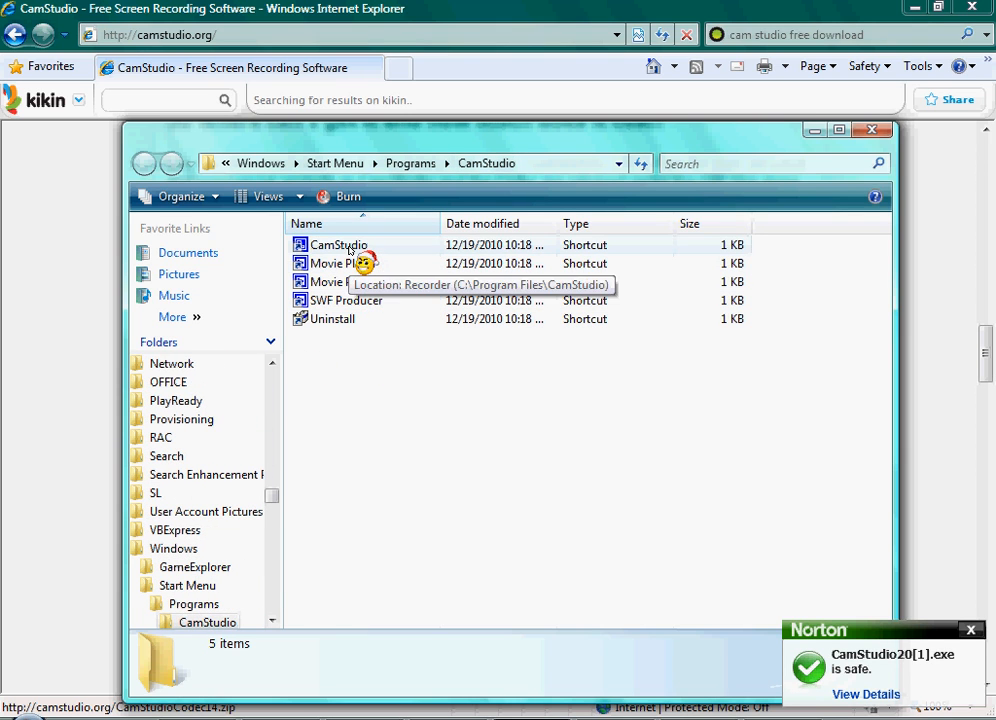
Move the CamStudio shortcut from the Start Menu CamStudio folder onto the desktop.
click(972, 8)
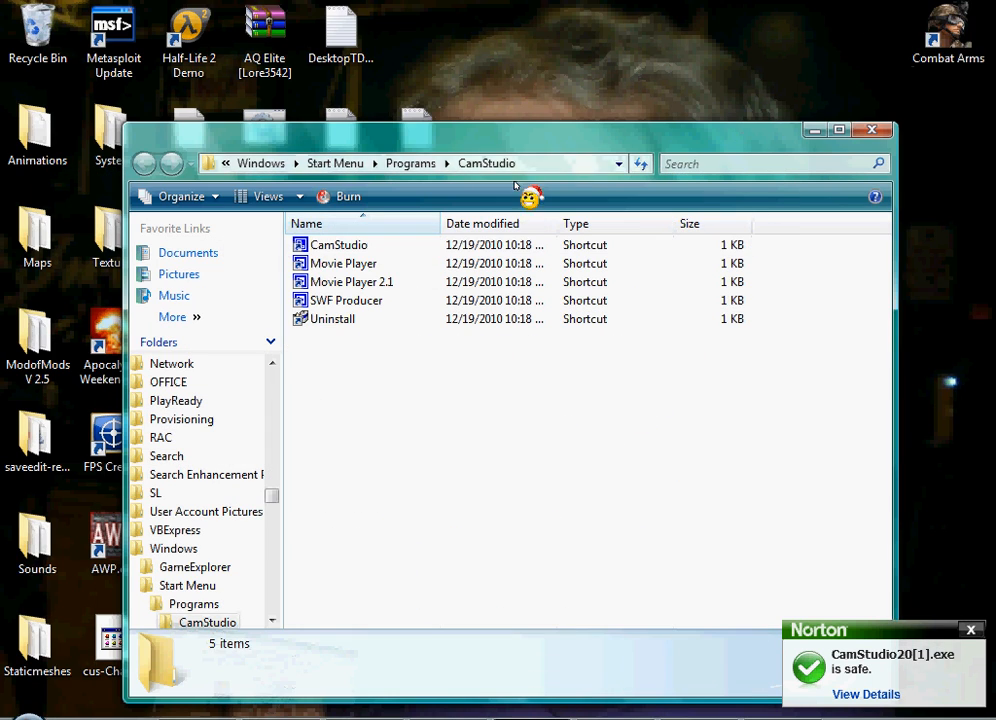
click(340, 244)
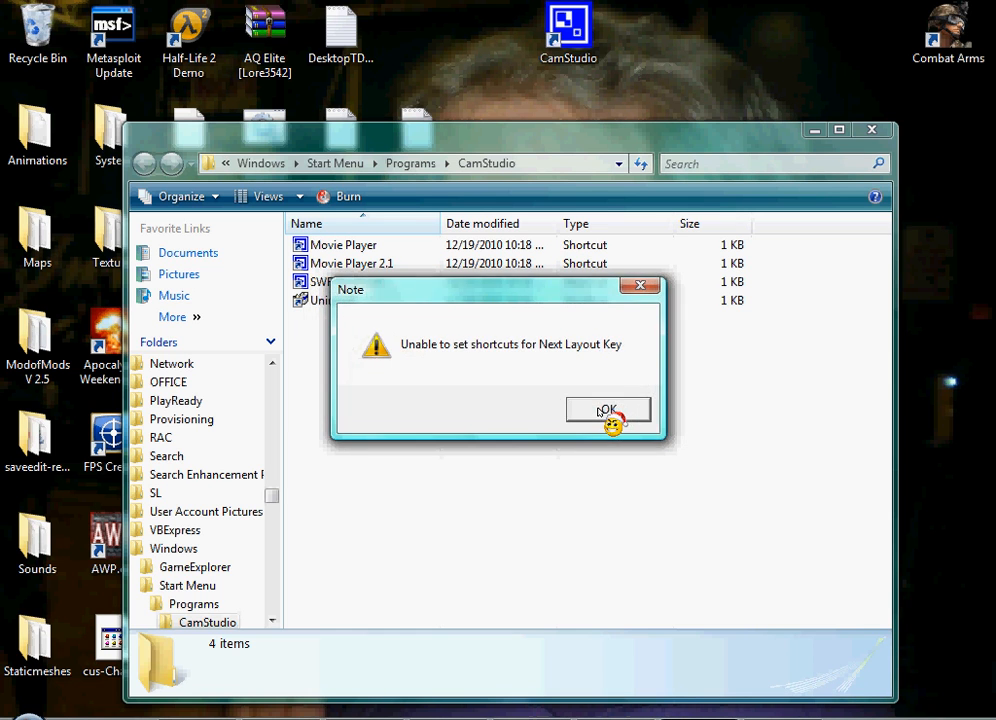
Dismiss the shortcut-setting note and switch CamStudio to Normal View, checking Options.
click(608, 410)
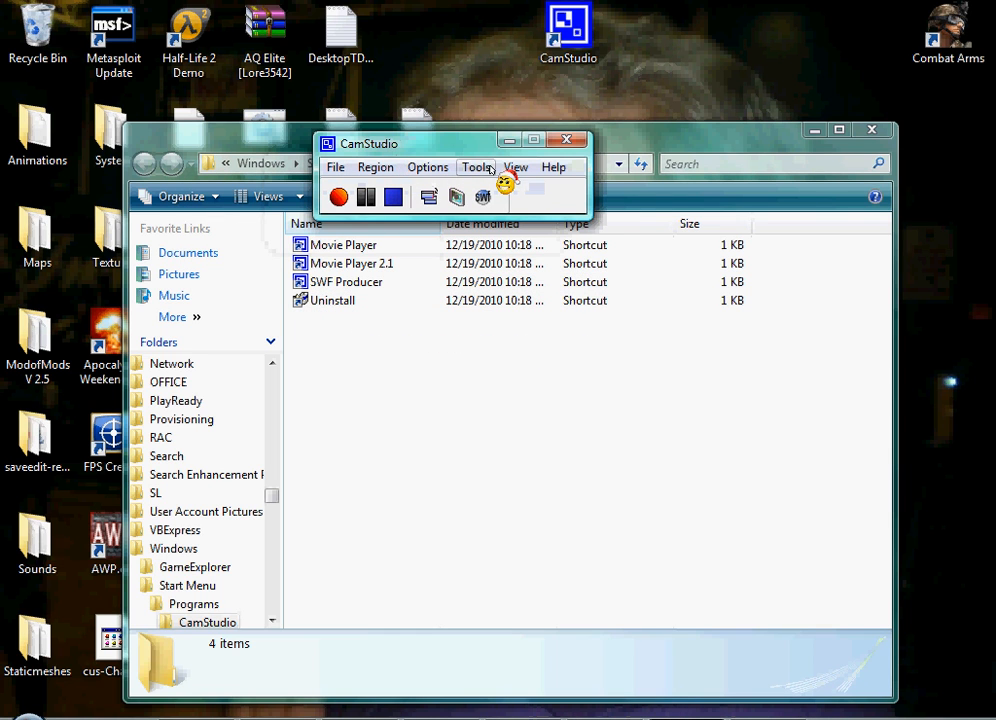
click(516, 168)
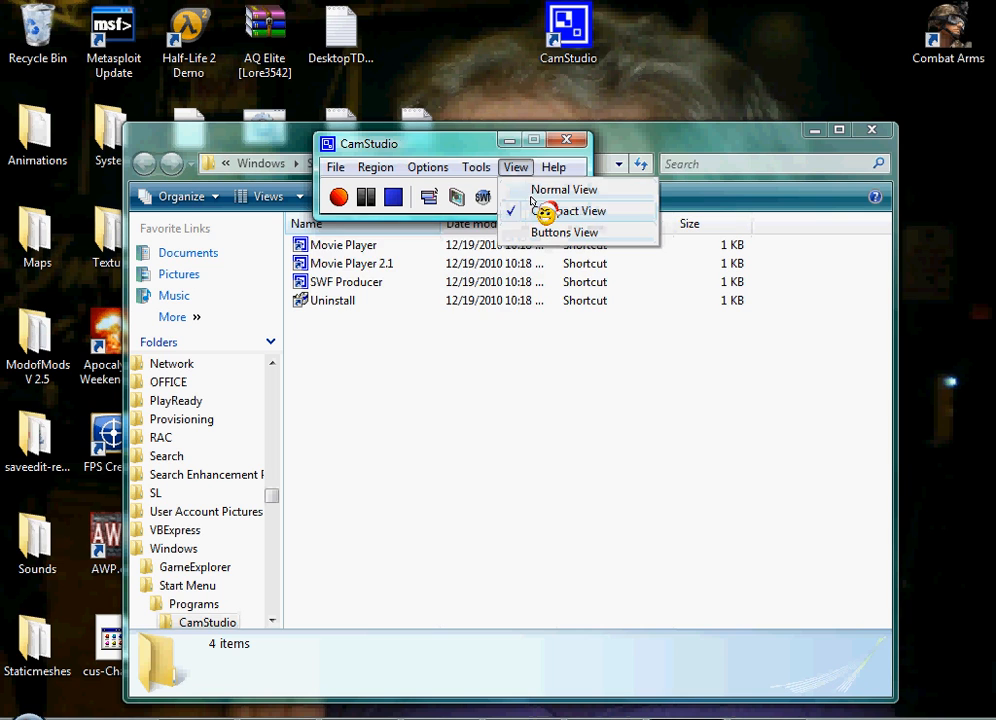
click(428, 168)
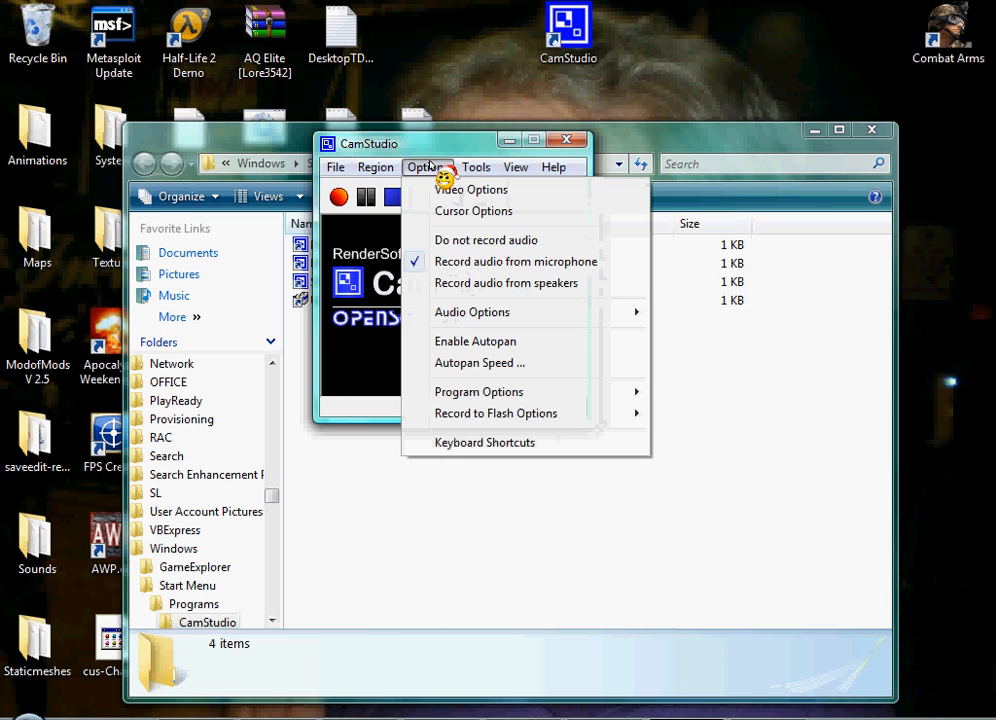
click(428, 166)
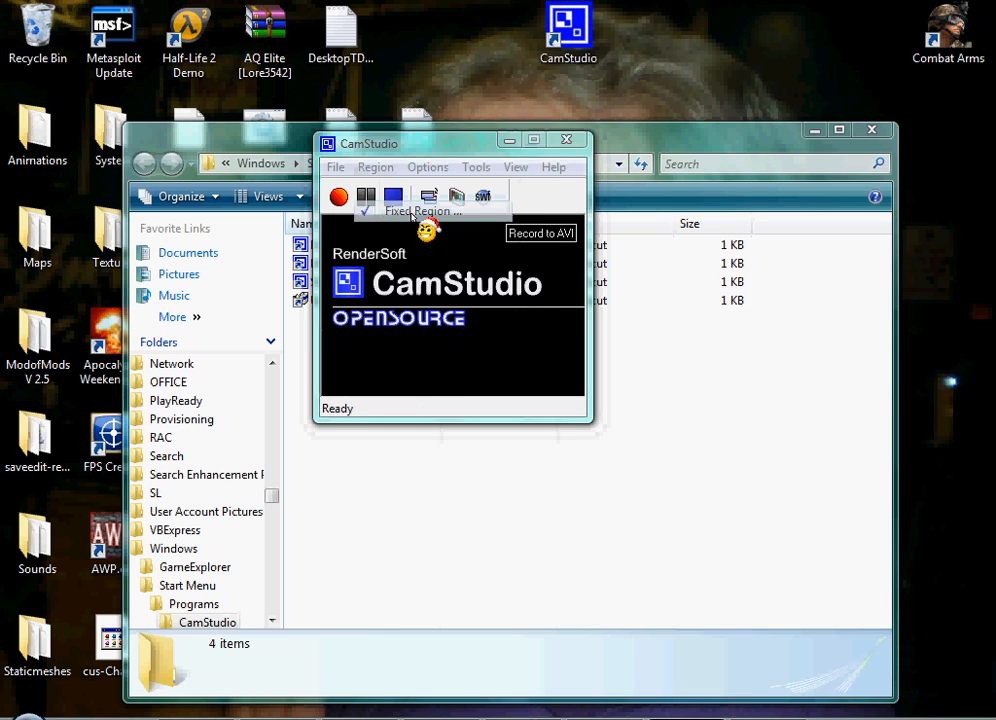
click(418, 210)
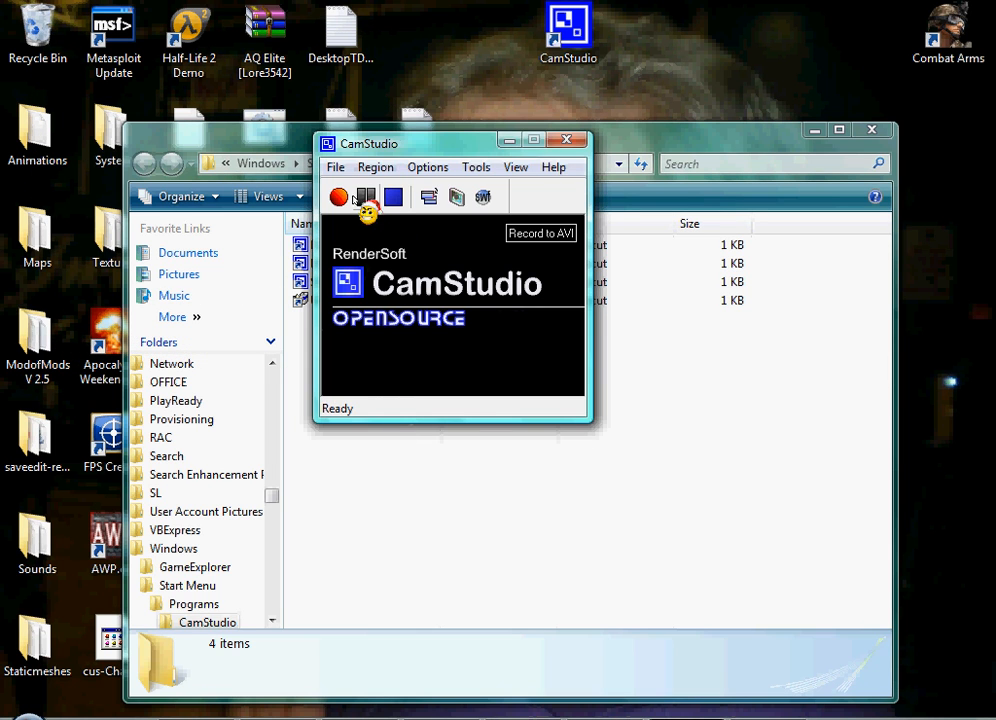
Start the screen recording and minimize the CamStudio window.
click(338, 196)
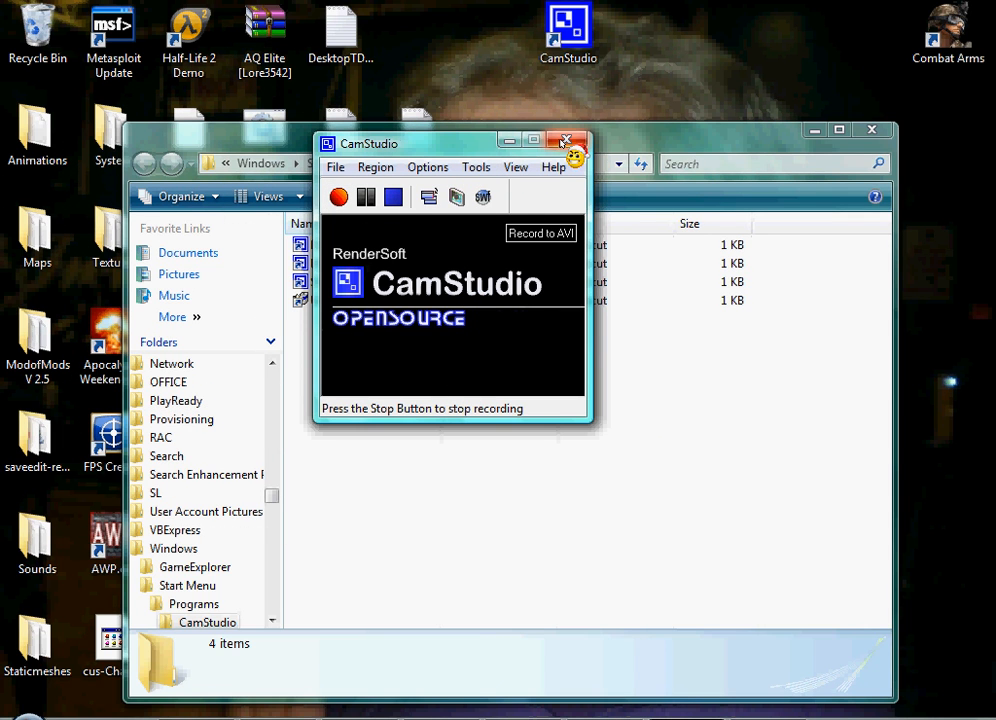
click(566, 140)
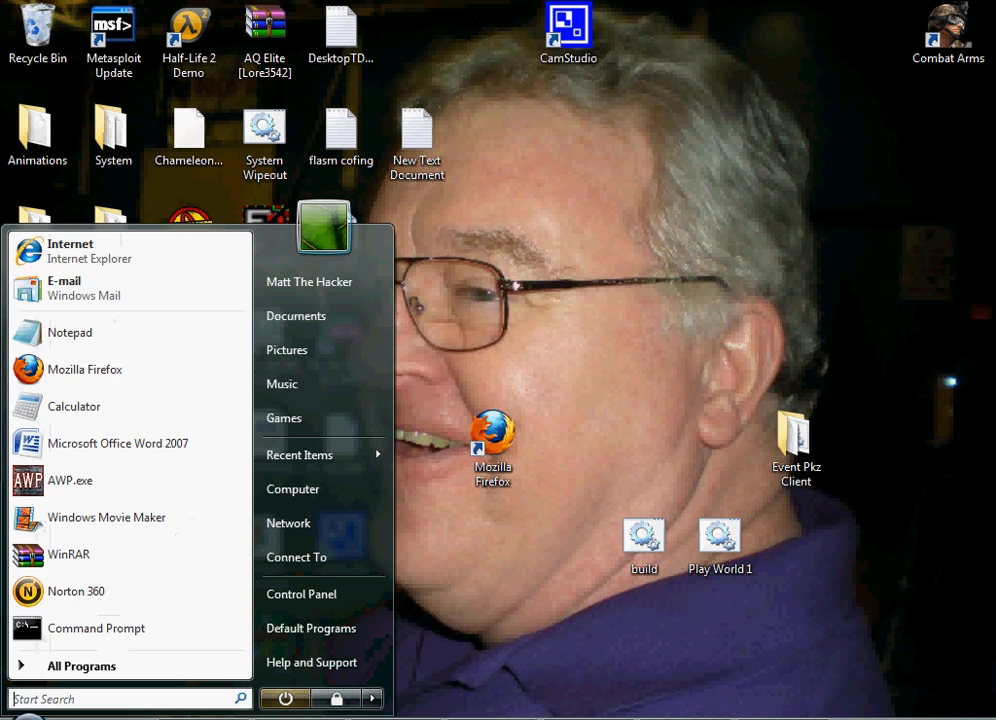
Launch Internet Explorer and go to youtube.com.
click(70, 250)
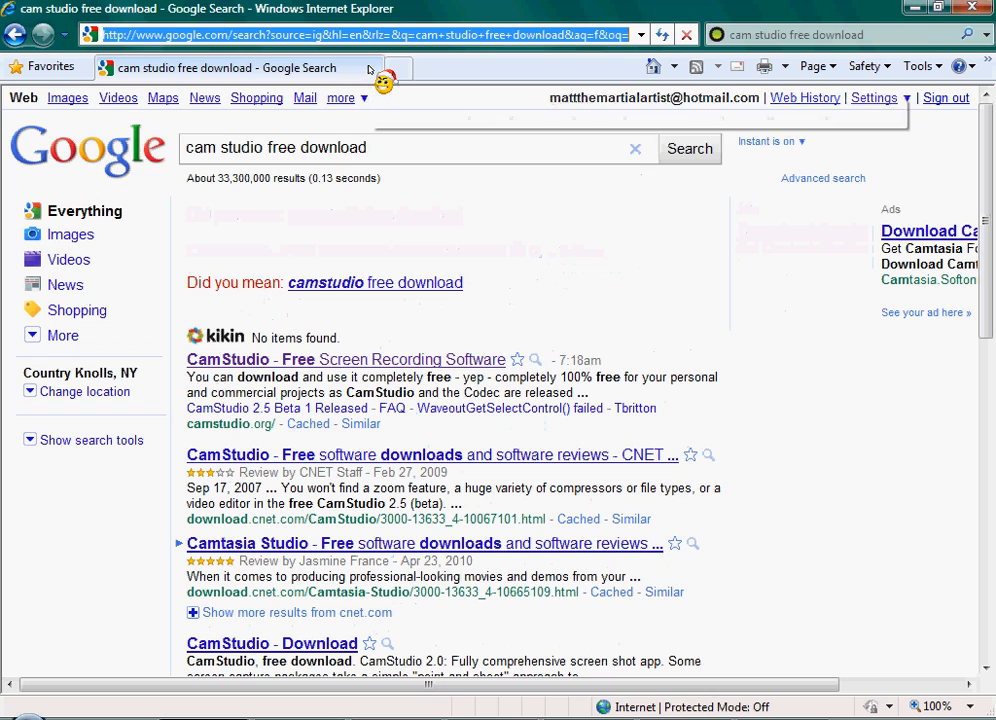
text(youtube.co)
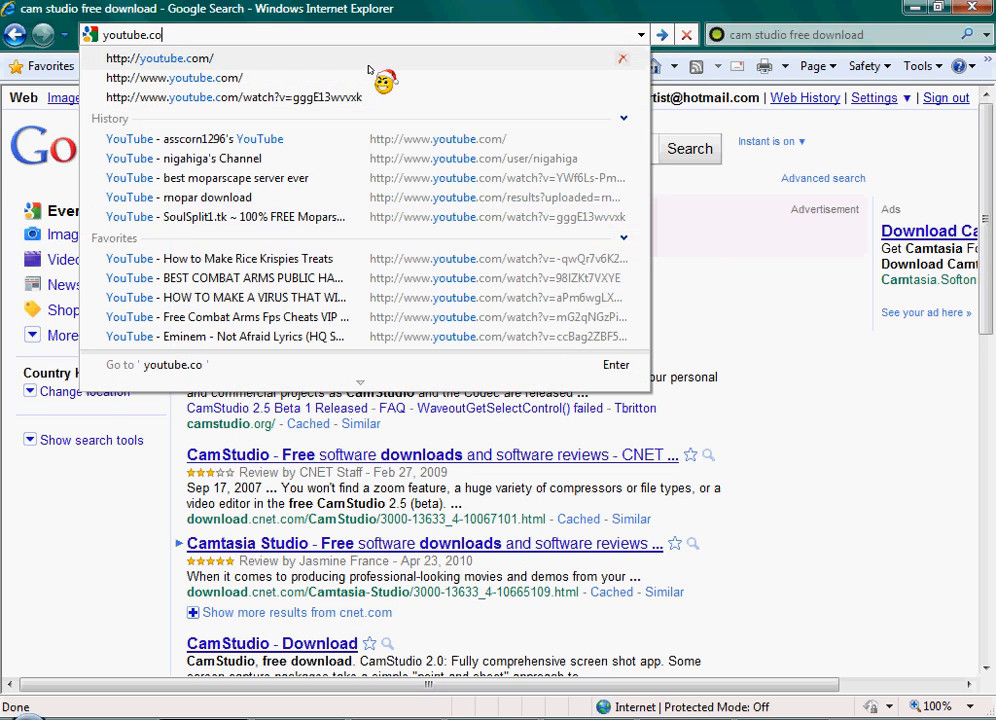
click(160, 58)
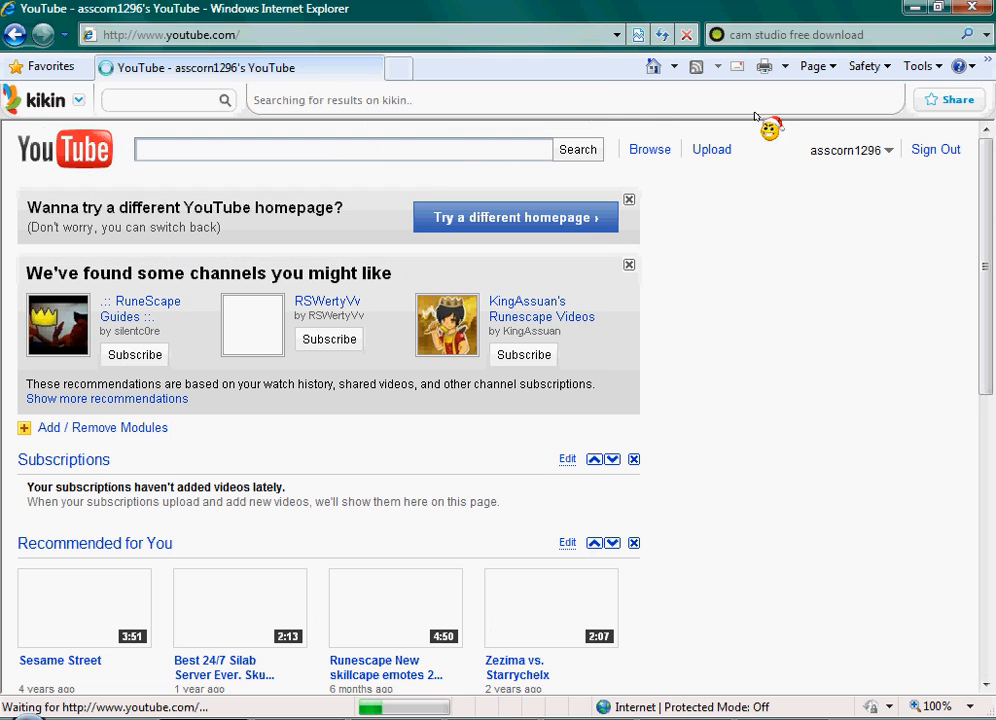
From the account menu's My Videos list, open the SoulSplit1.tk Moparscape Server video.
click(848, 148)
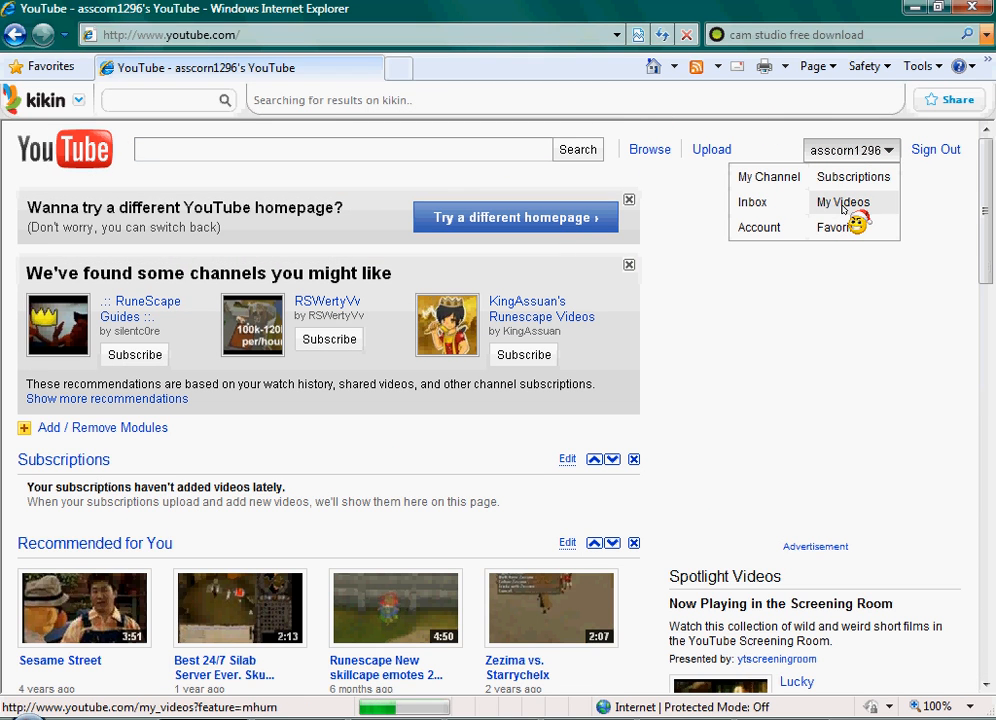
click(842, 202)
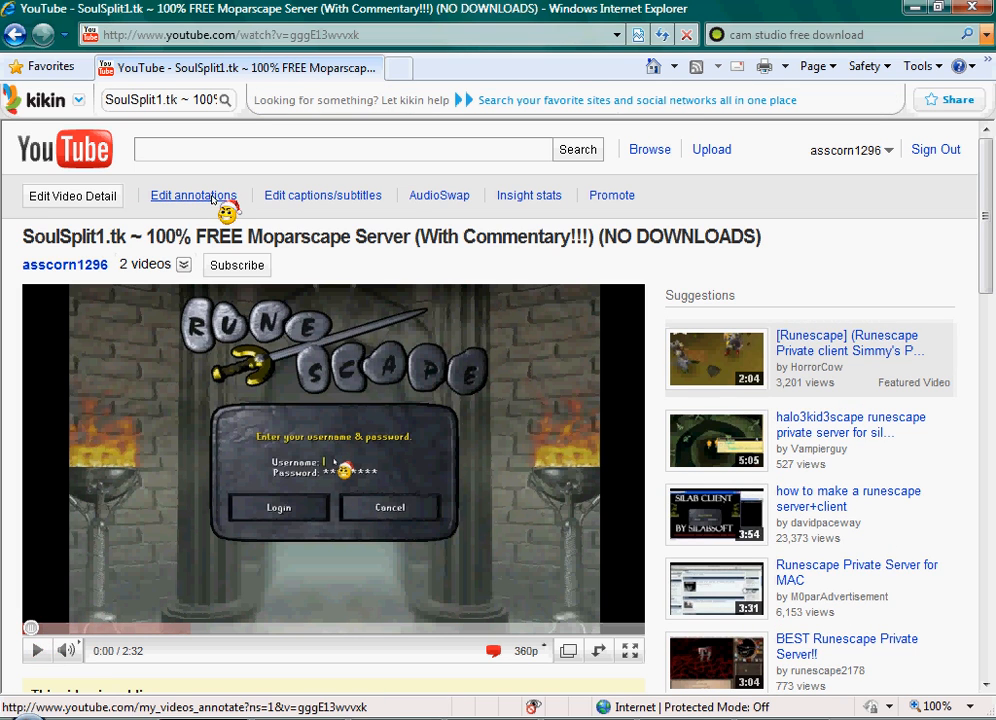
click(438, 196)
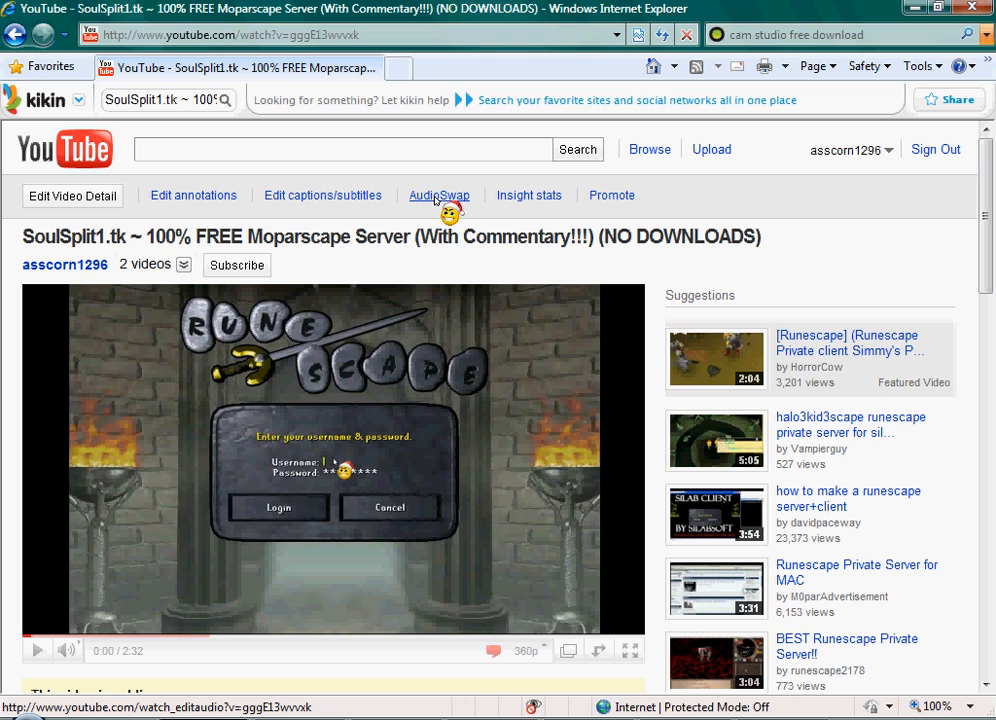
Start AudioSwap on the video and browse the Metal genre tracks.
click(440, 196)
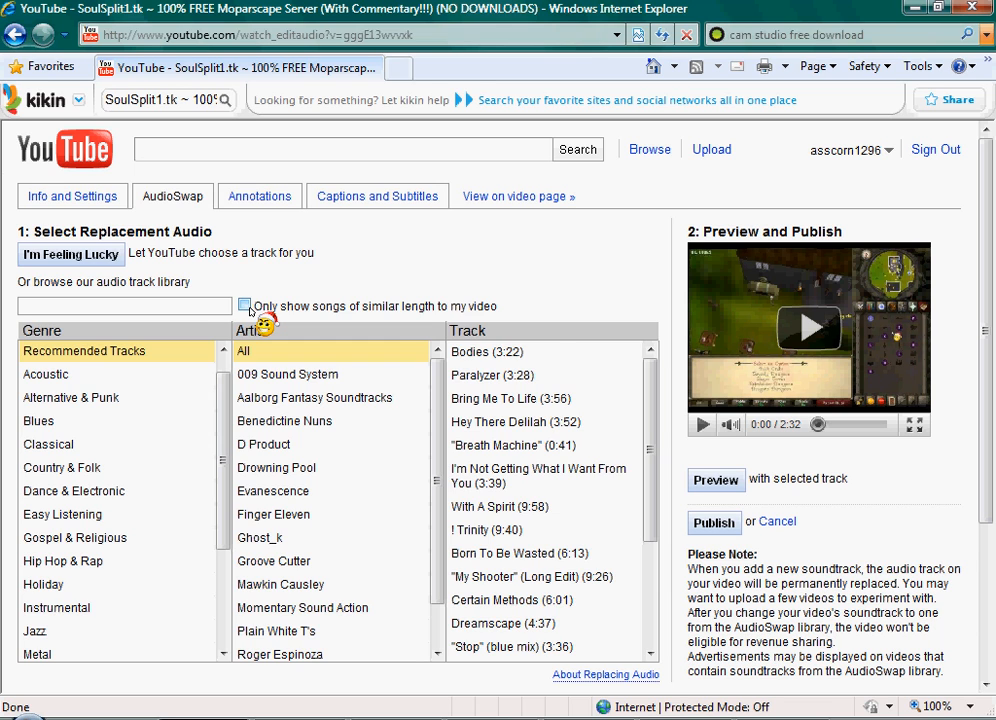
click(244, 304)
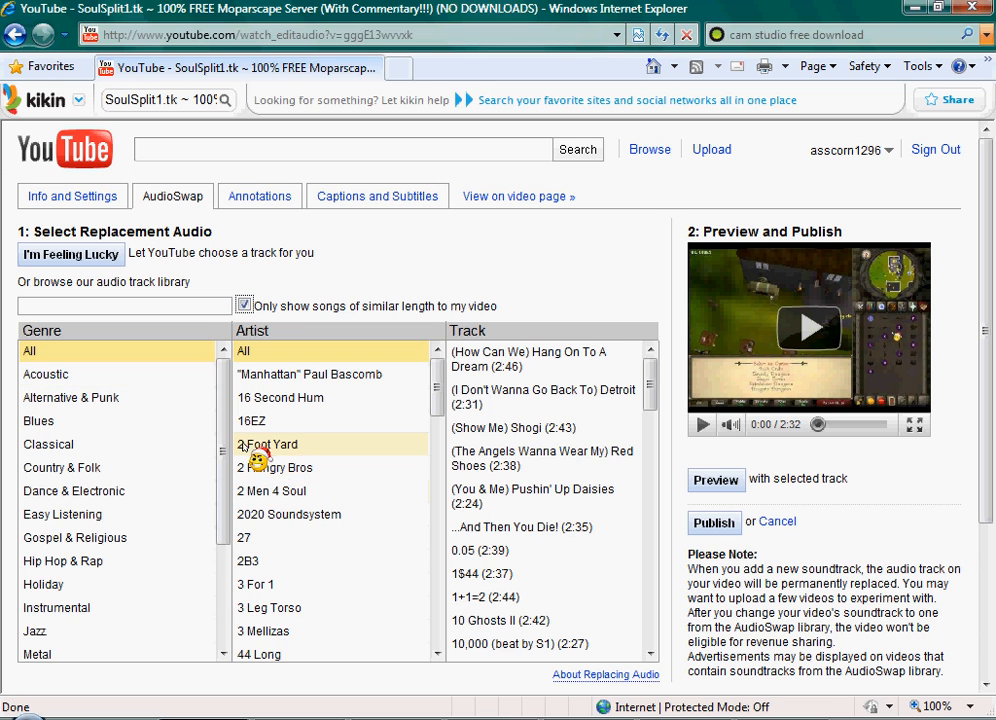
scroll(down, 3)
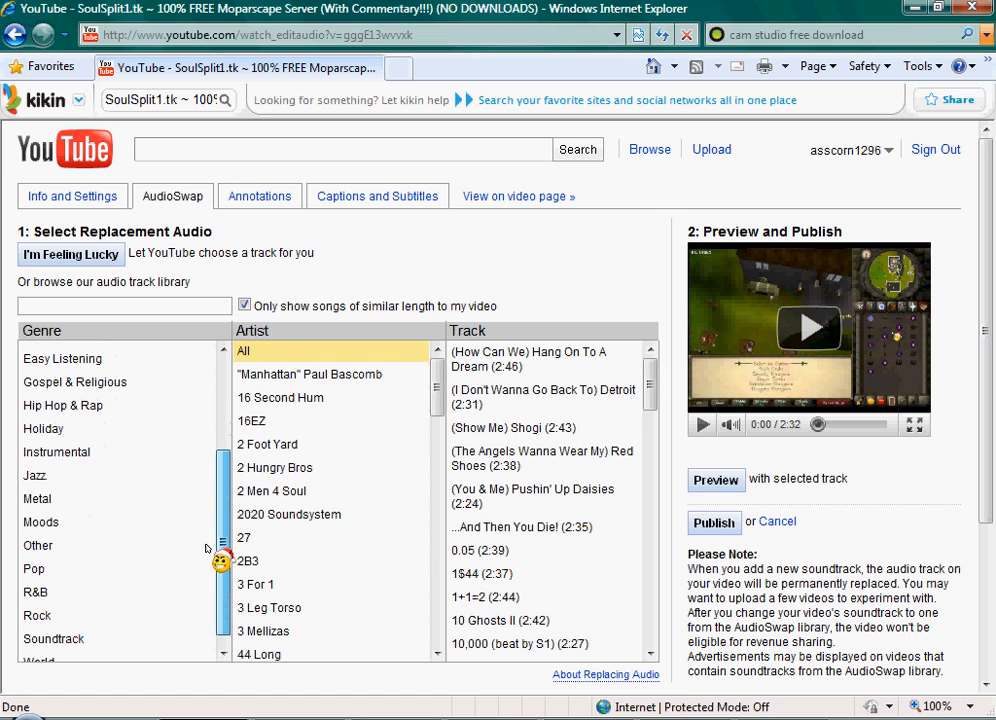
click(36, 500)
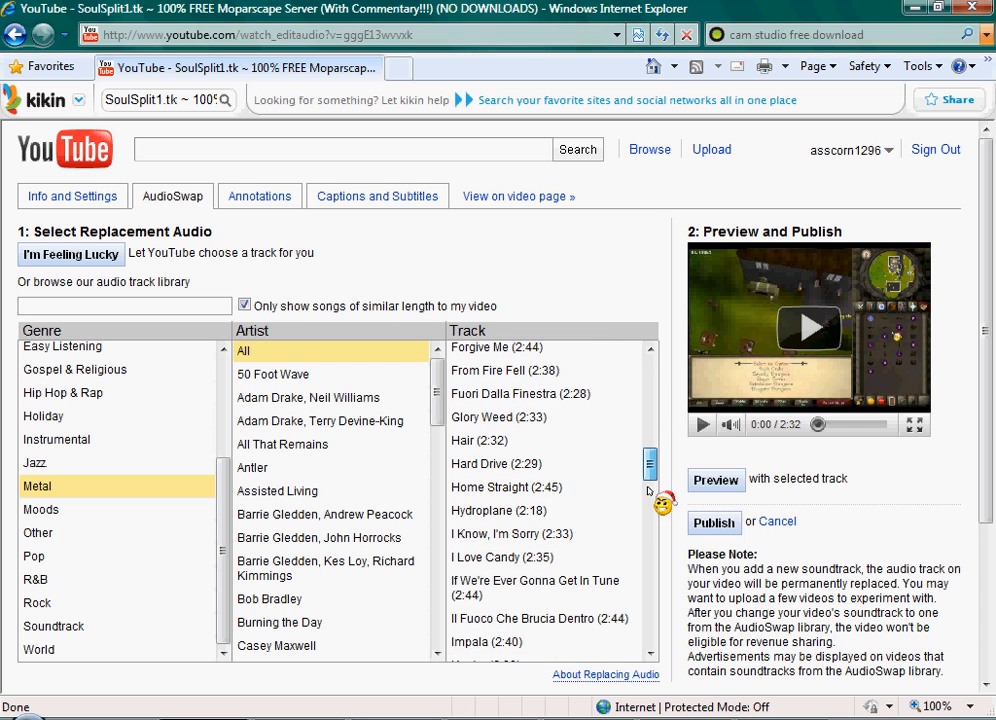
Select King Of Mean by Halfway To Gone and preview the video with it.
scroll(down, 3)
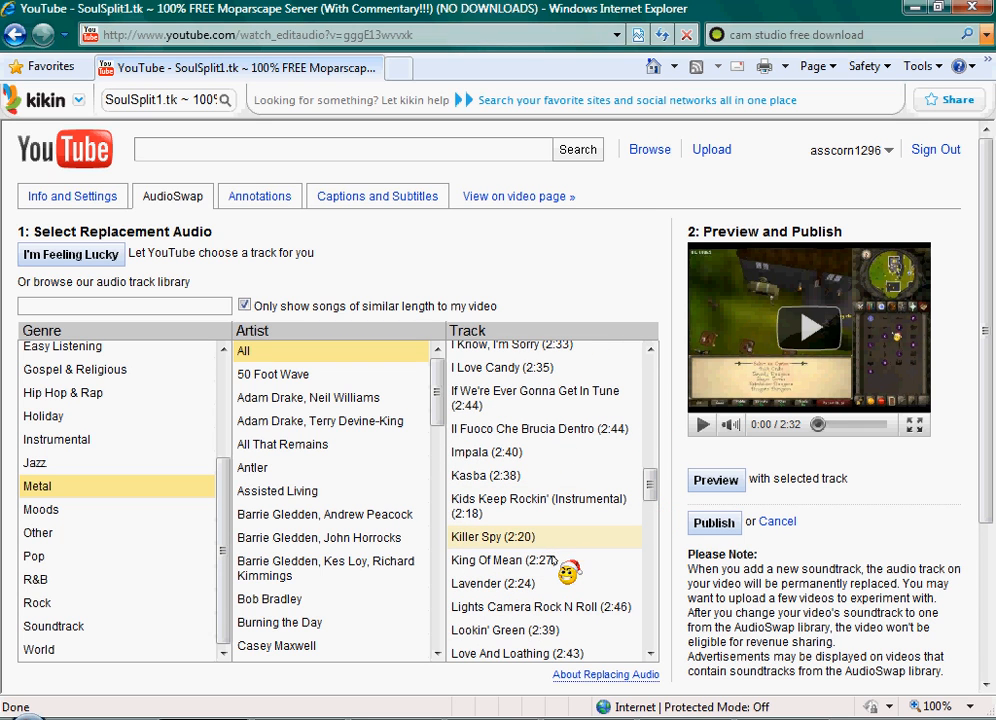
click(500, 560)
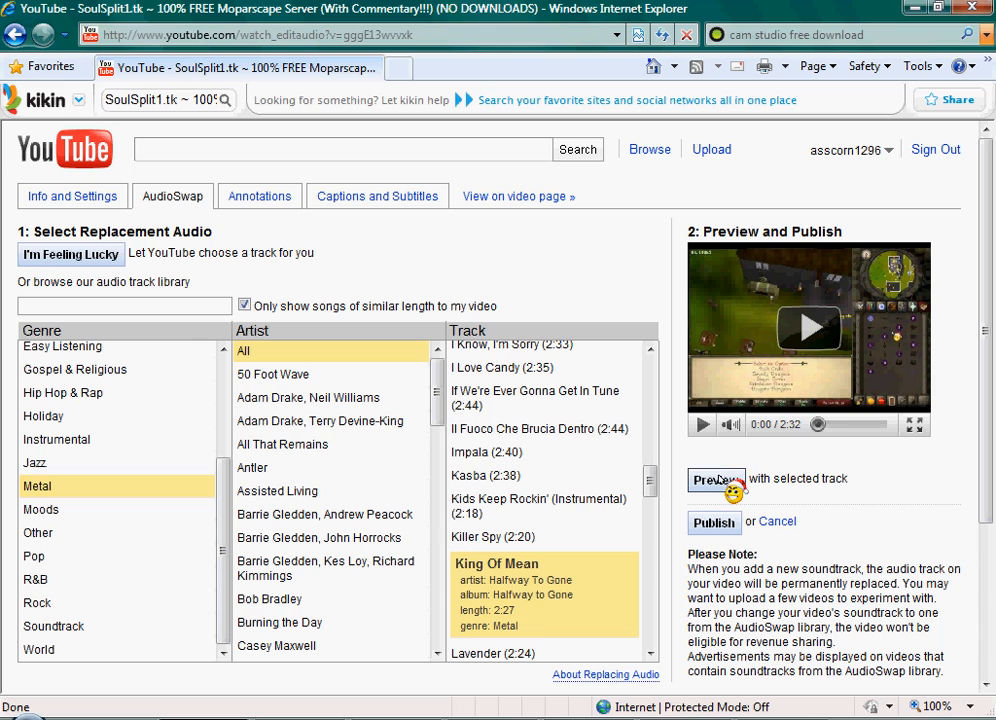
click(716, 480)
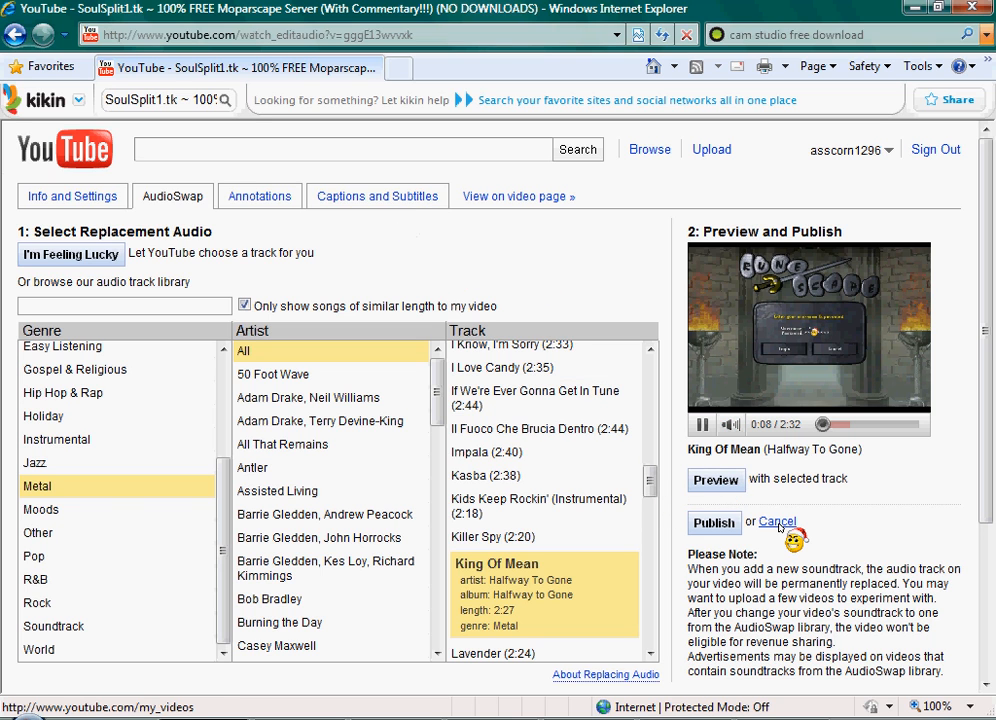
Cancel the AudioSwap and launch Windows Movie Maker from the Start menu search 'windows mo'.
click(776, 522)
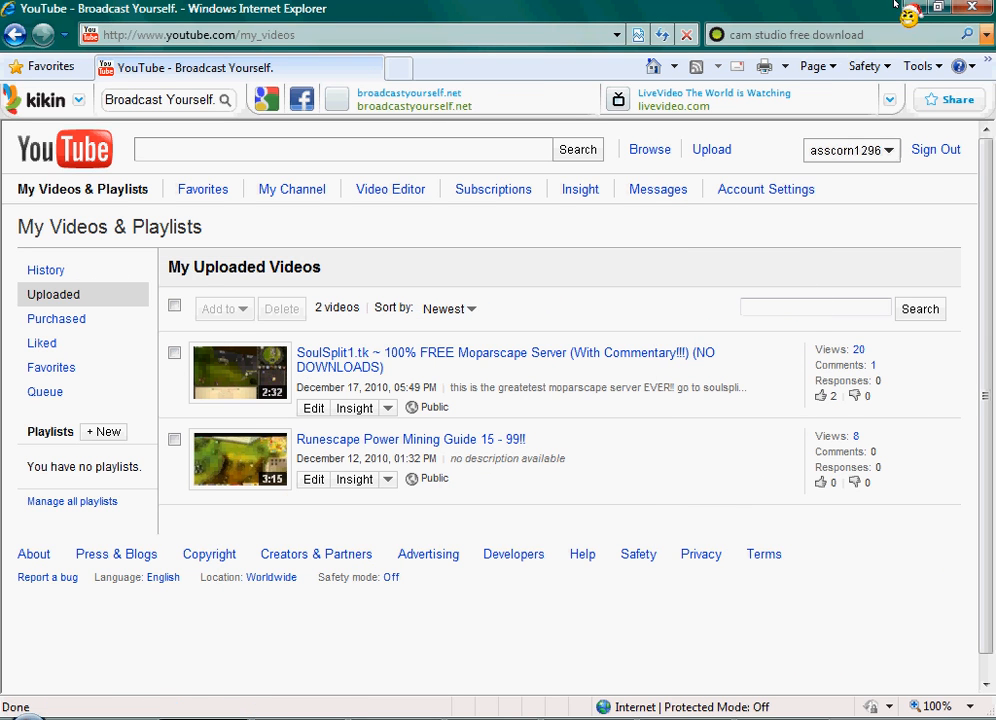
click(18, 710)
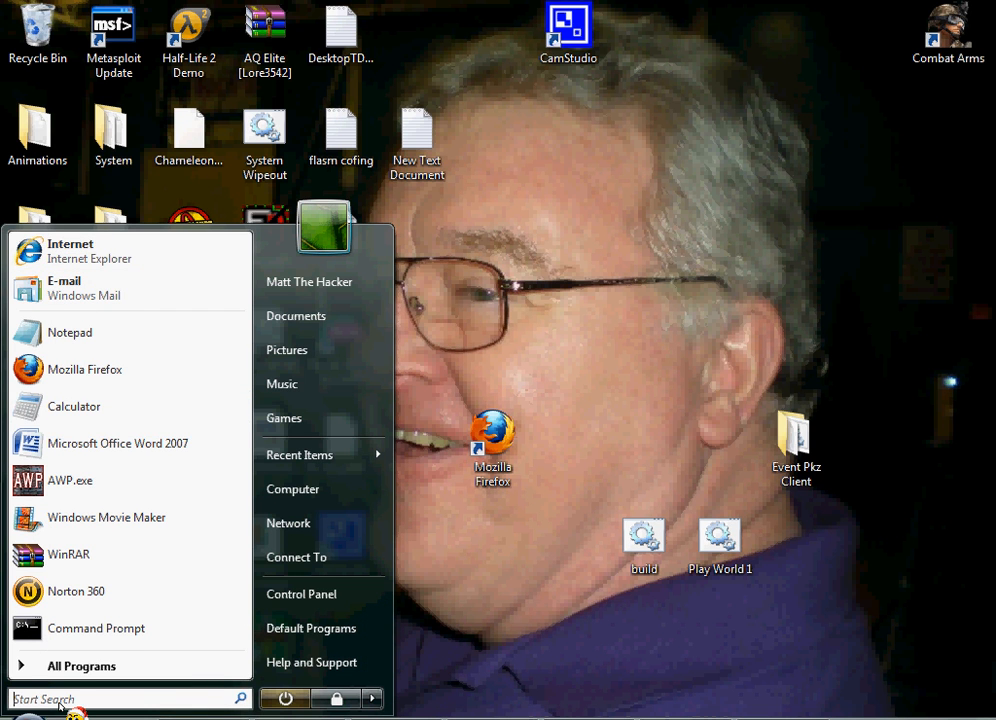
text(windows mo)
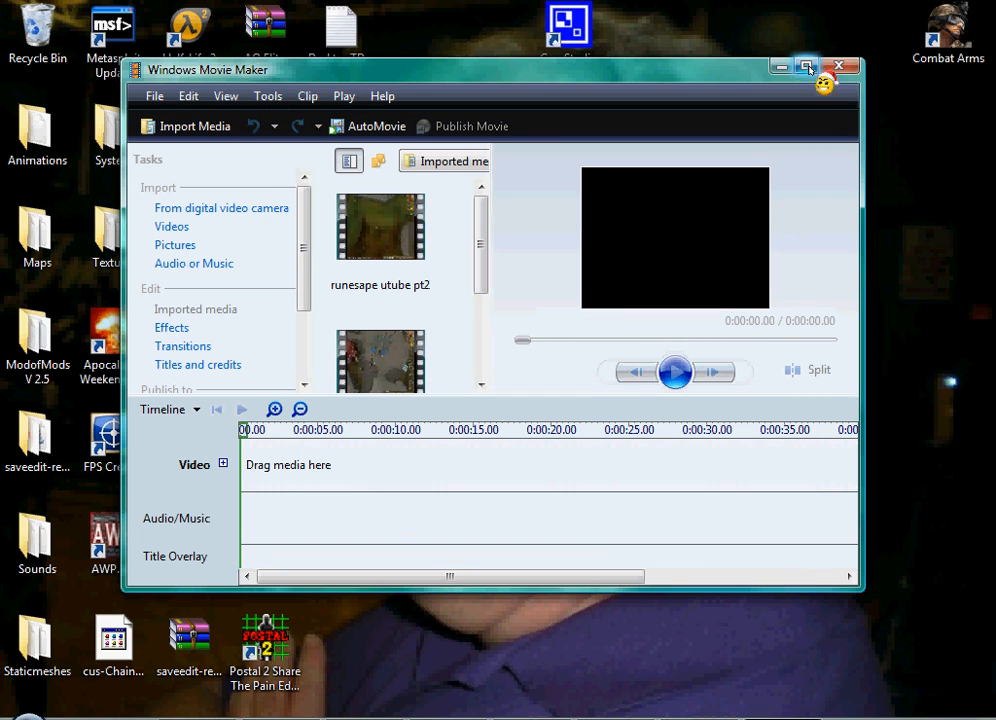
Import the 'second borderlands hack video' recording onto the video timeline.
click(806, 68)
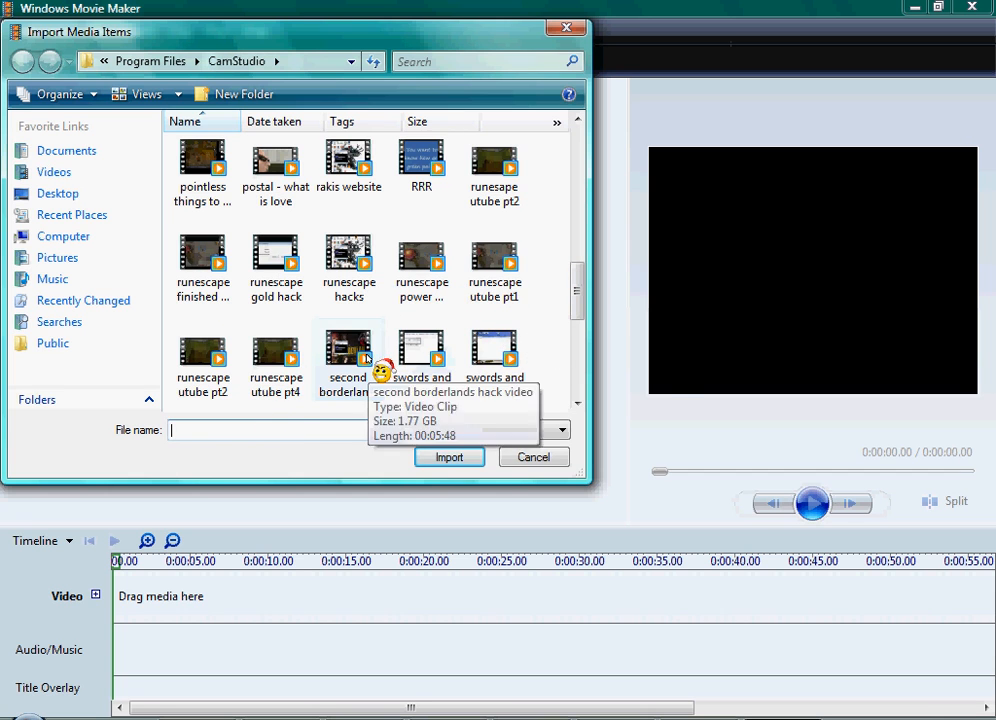
click(448, 456)
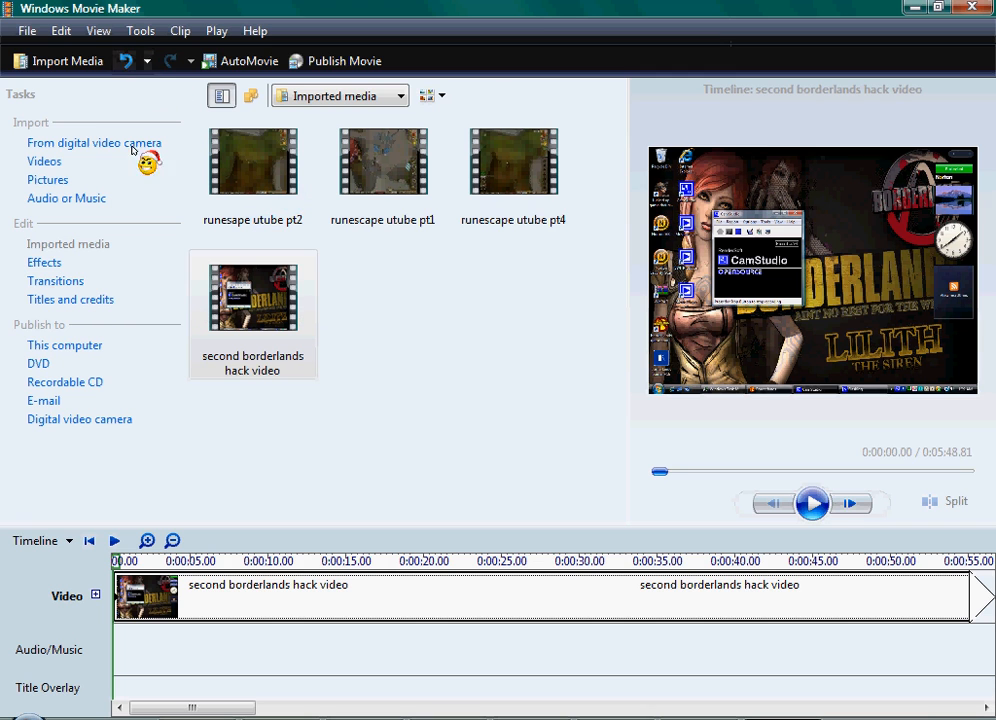
mouse_move(66, 198)
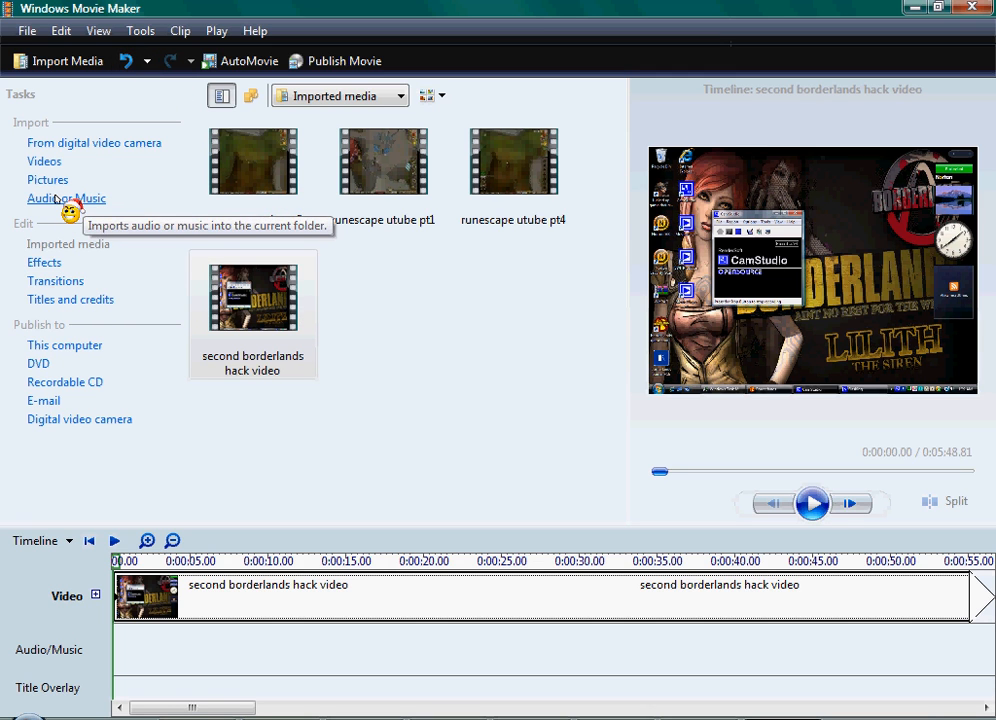
Import 'Christmas Songs - Grandma Got Run Over By A Raindeer' from Documents > FrostWire > Saved onto the Audio/Music track.
click(66, 198)
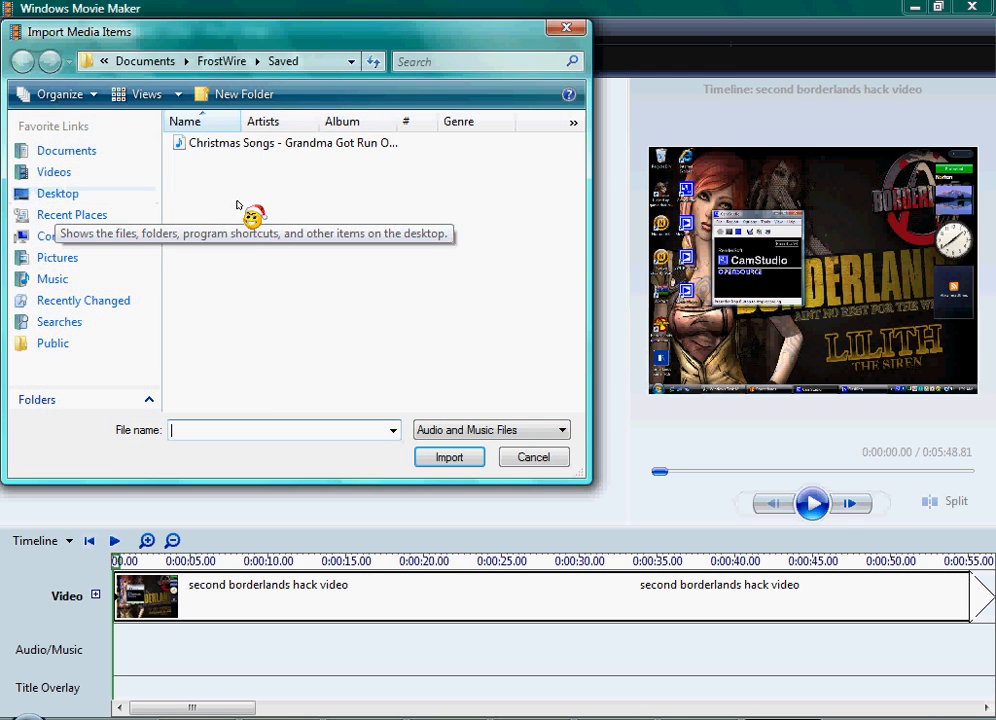
mouse_move(336, 244)
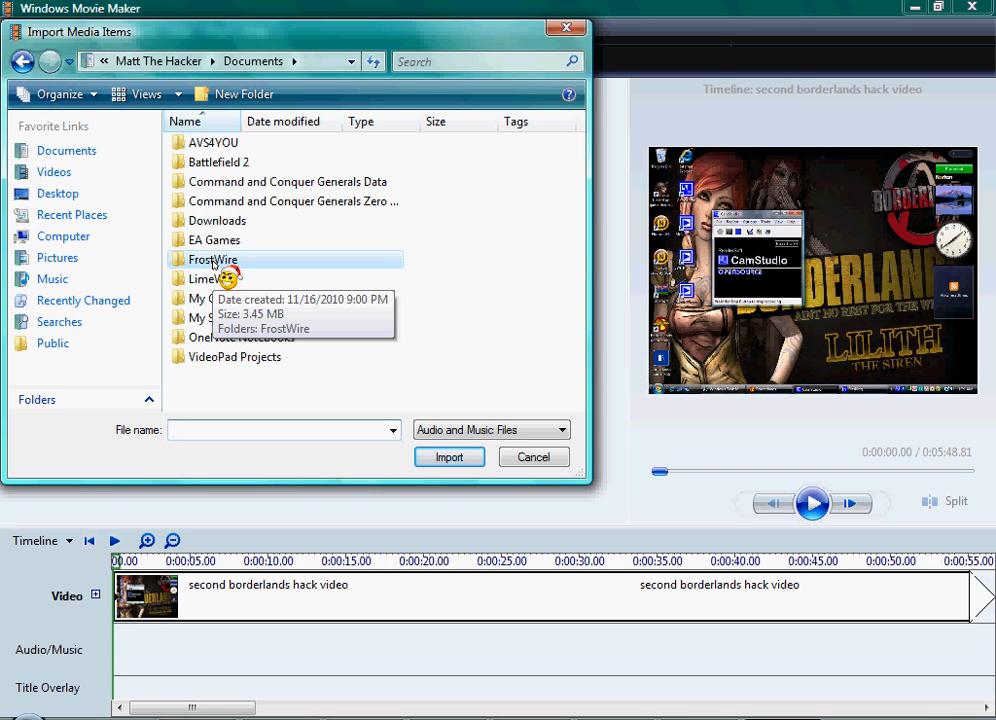
double_click(212, 260)
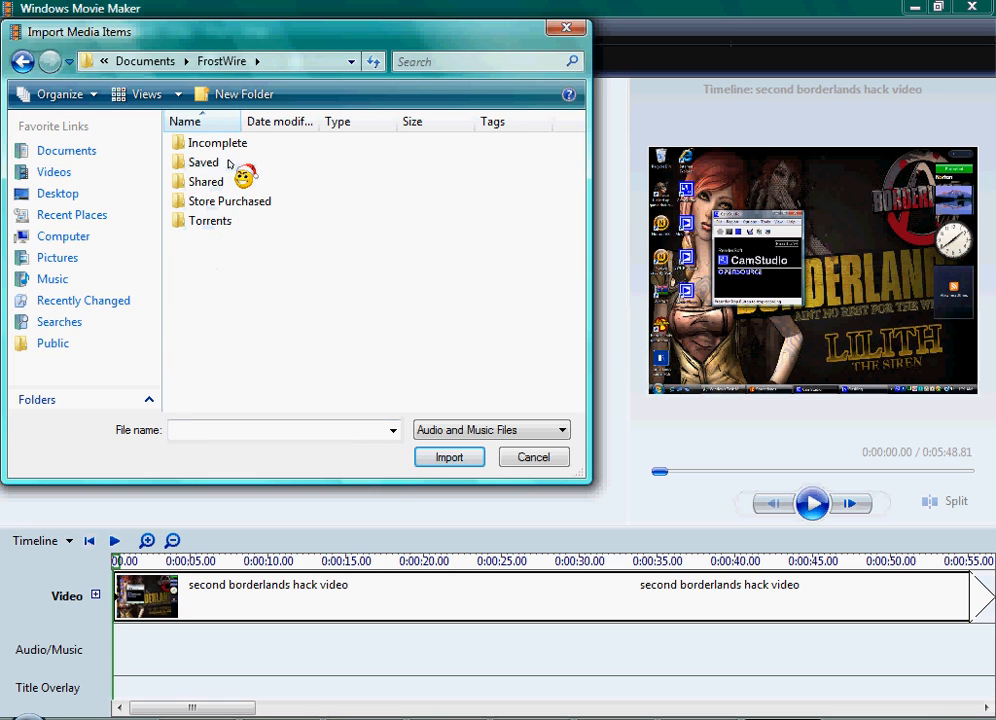
double_click(204, 162)
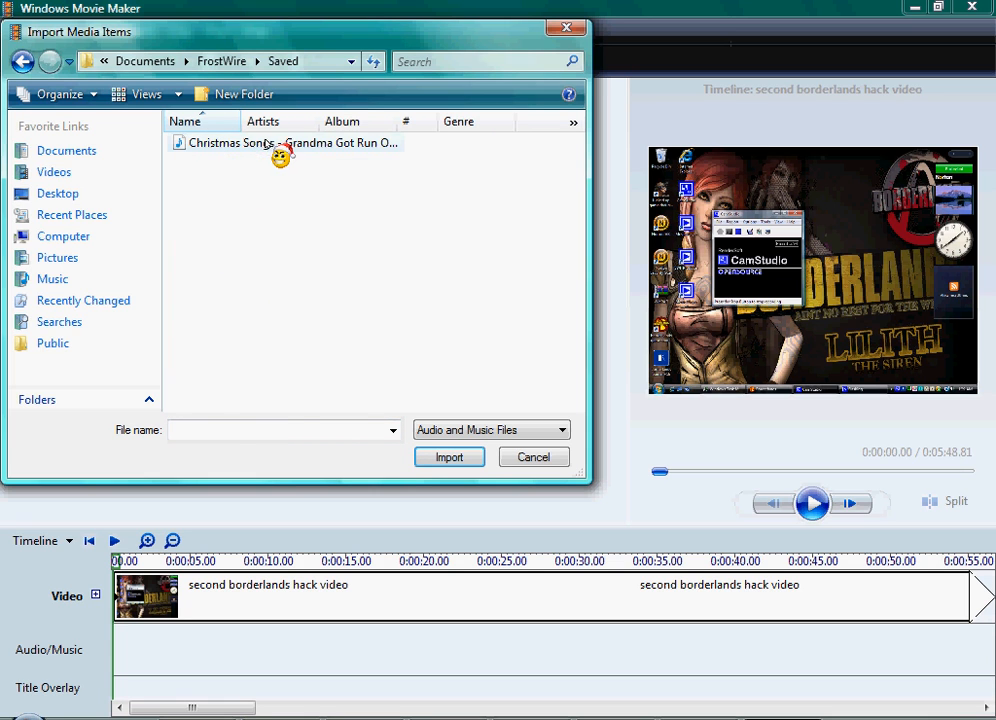
click(290, 142)
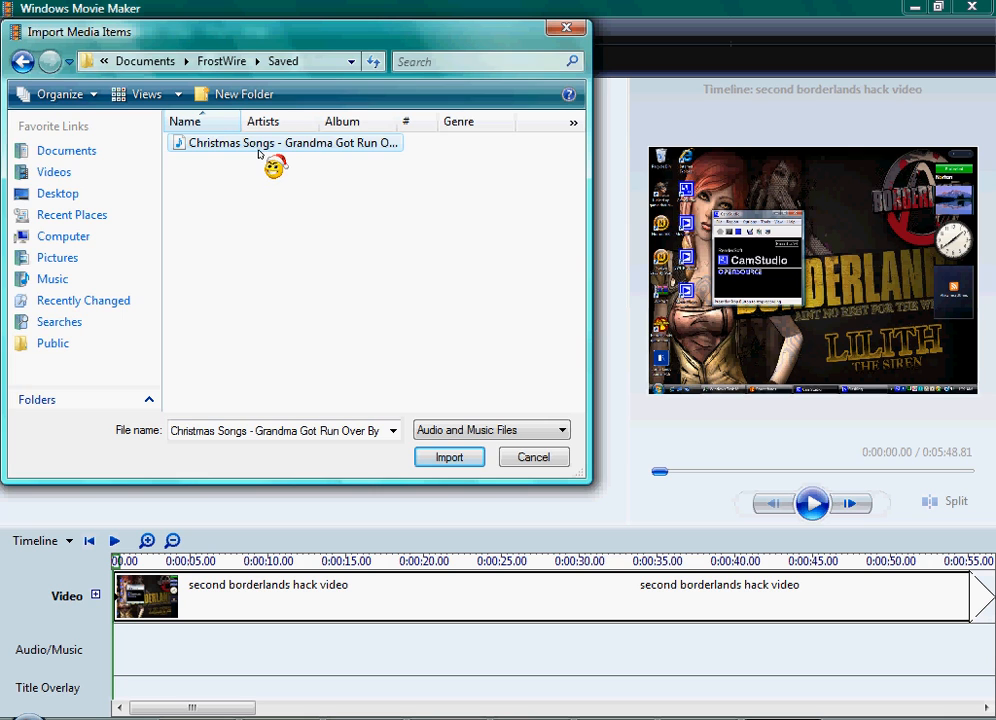
click(448, 456)
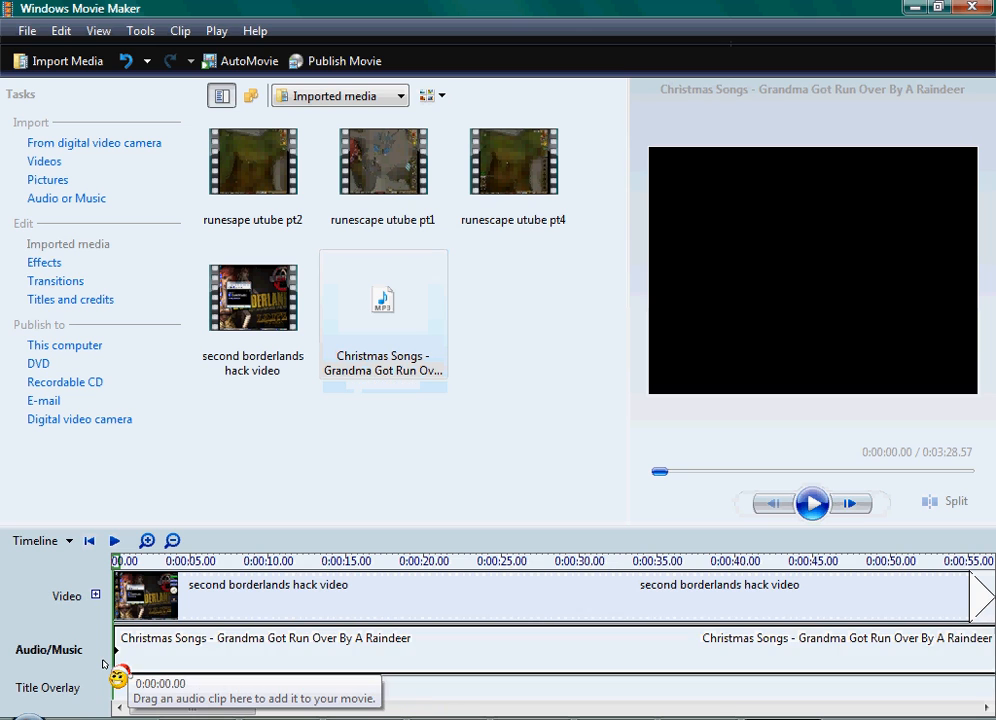
Play back the timeline to hear the Christmas song beneath the Borderlands clip.
click(812, 504)
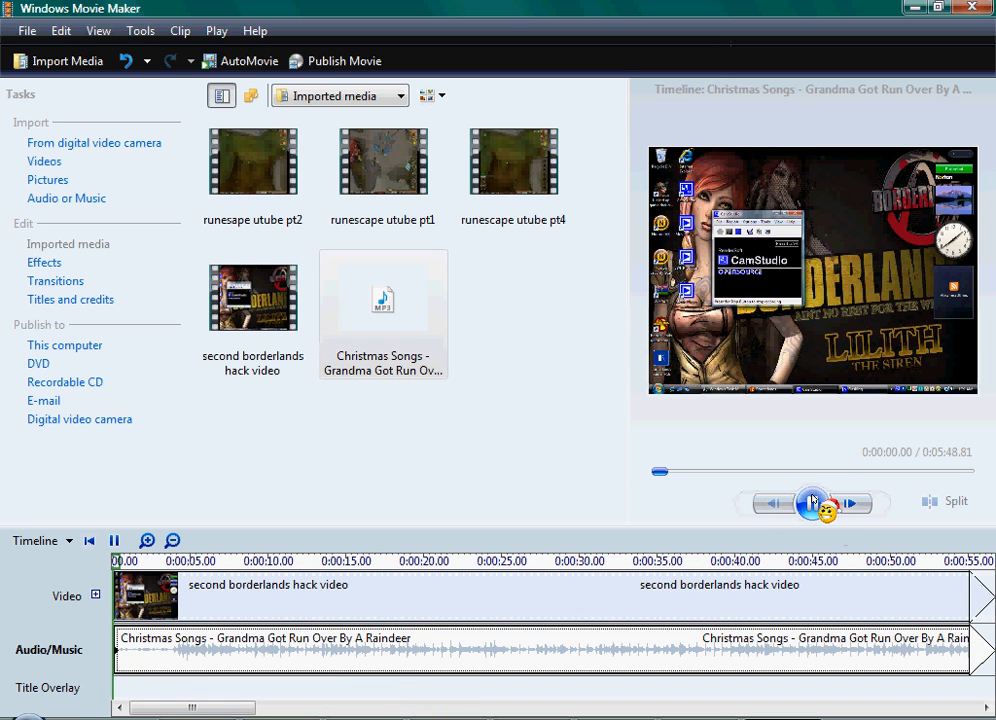
click(812, 504)
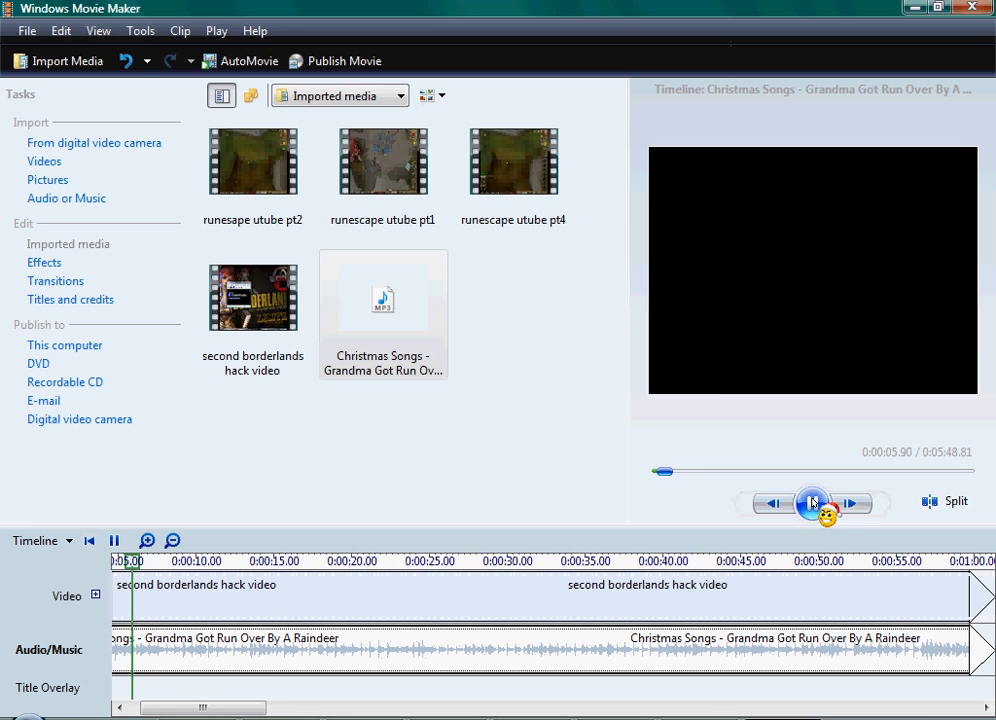
click(812, 504)
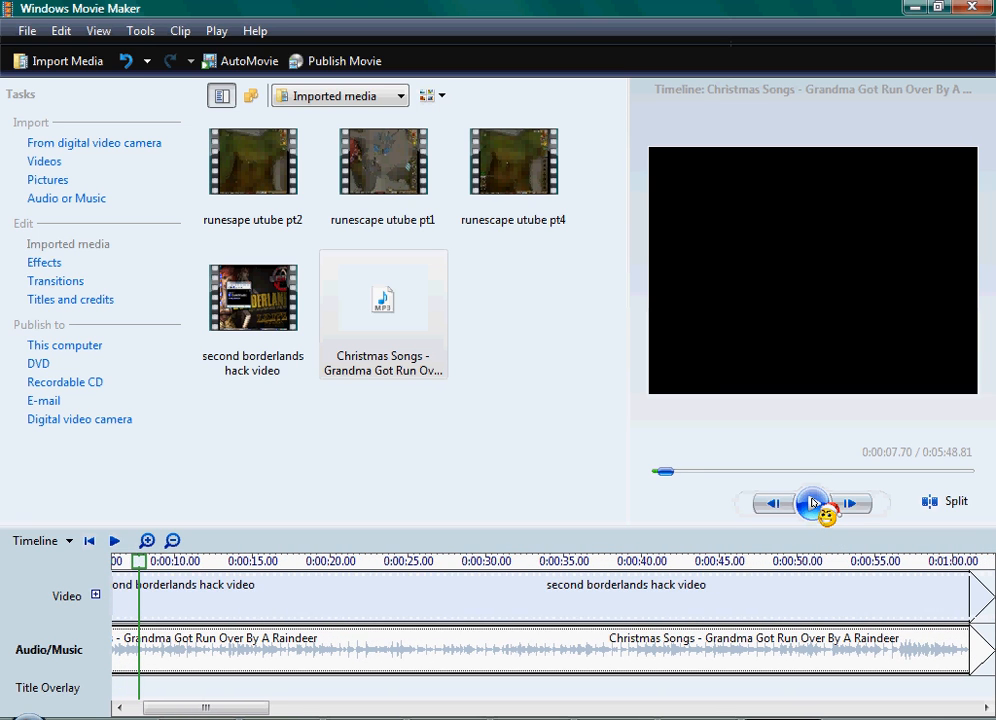